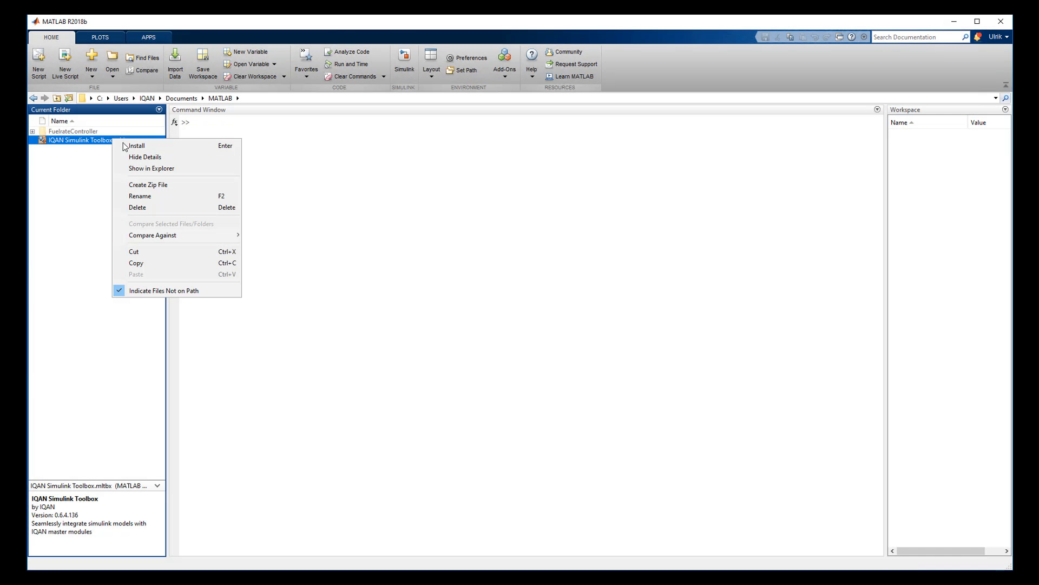
Install IQAN Simulink Toolbox.mltbx and open its Getting Started guide on finish.
{"action": "left_click", "coordinate": [136, 145]}
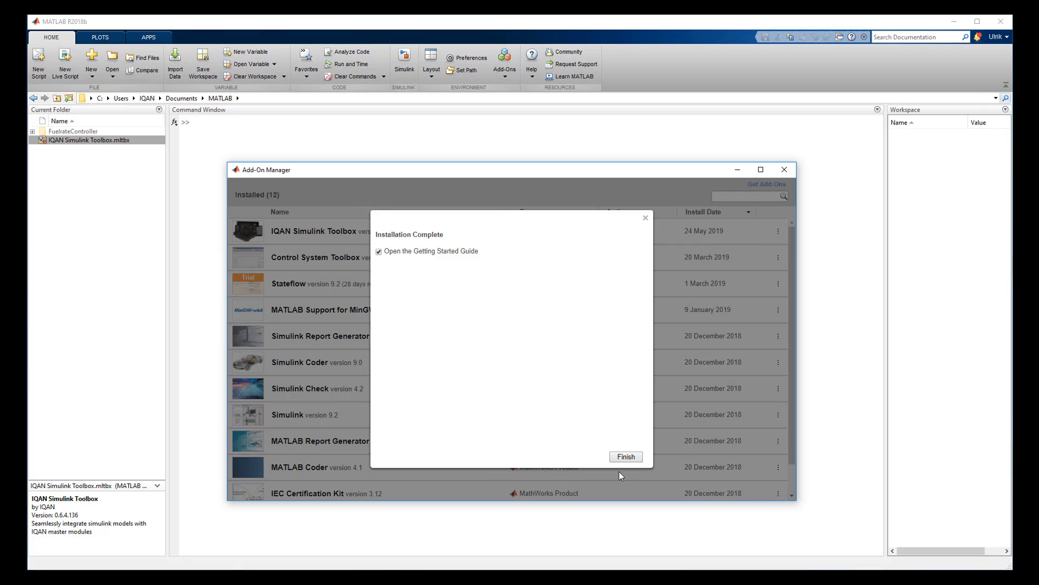
{"action": "left_click", "coordinate": [625, 456]}
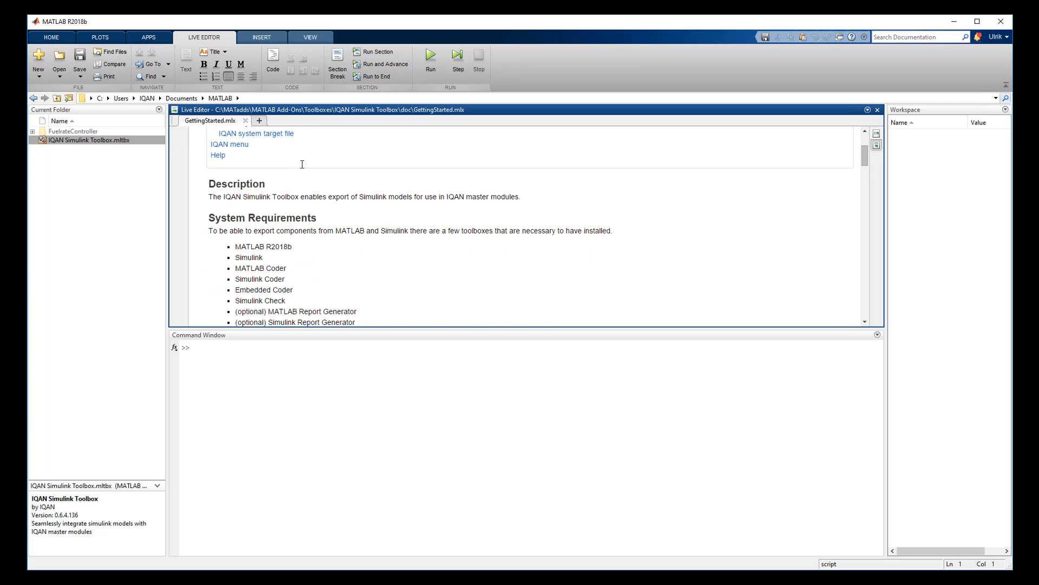
Scroll the guide to Workflow, run IQAN.init, and begin entering IQAN.preferences.
{"action": "scroll", "scroll_direction": "down", "scroll_amount": 3}
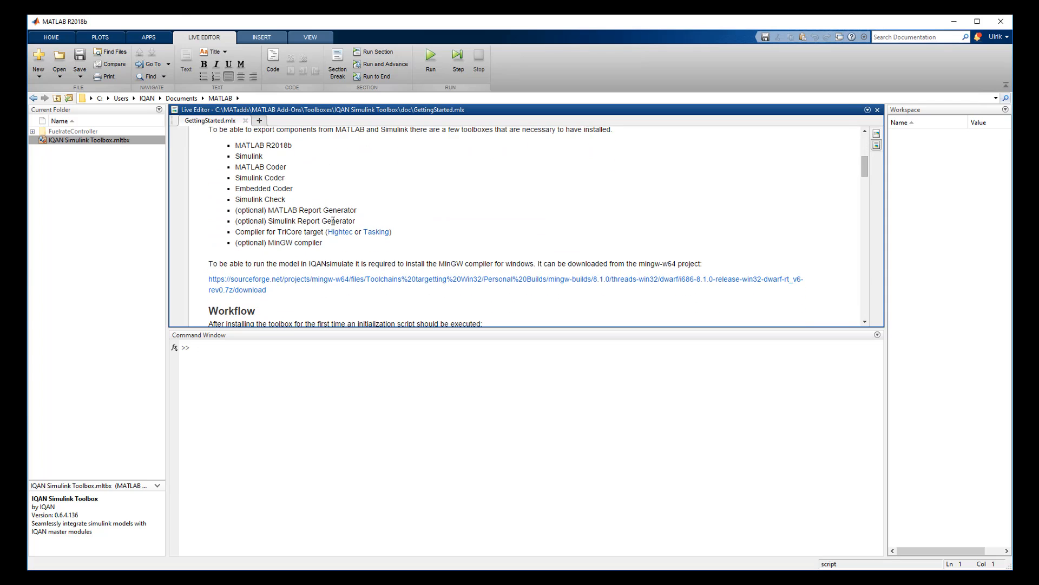
{"action": "scroll", "scroll_direction": "down", "scroll_amount": 3}
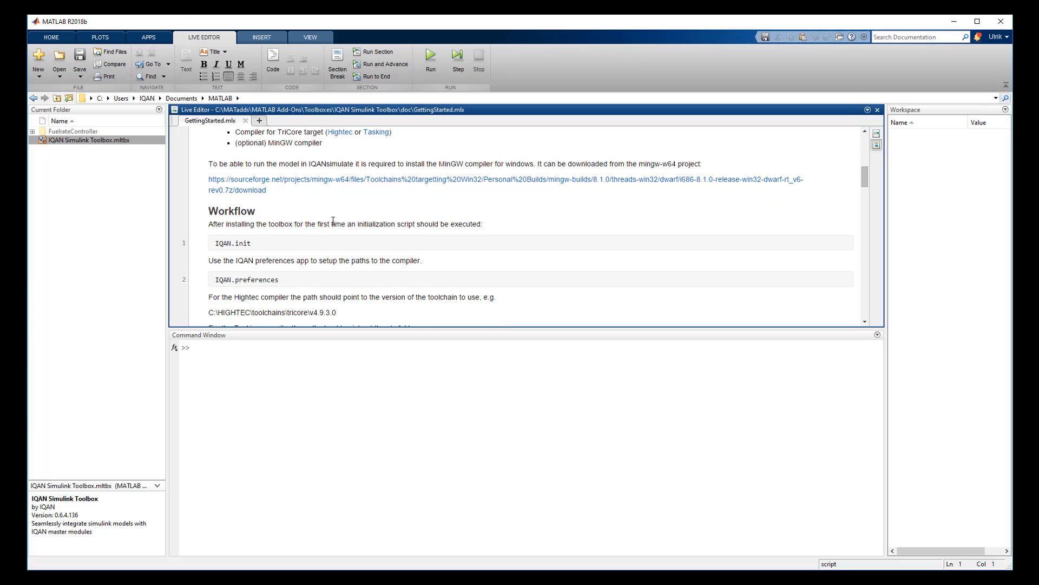
{"action": "scroll", "scroll_direction": "down", "scroll_amount": 3}
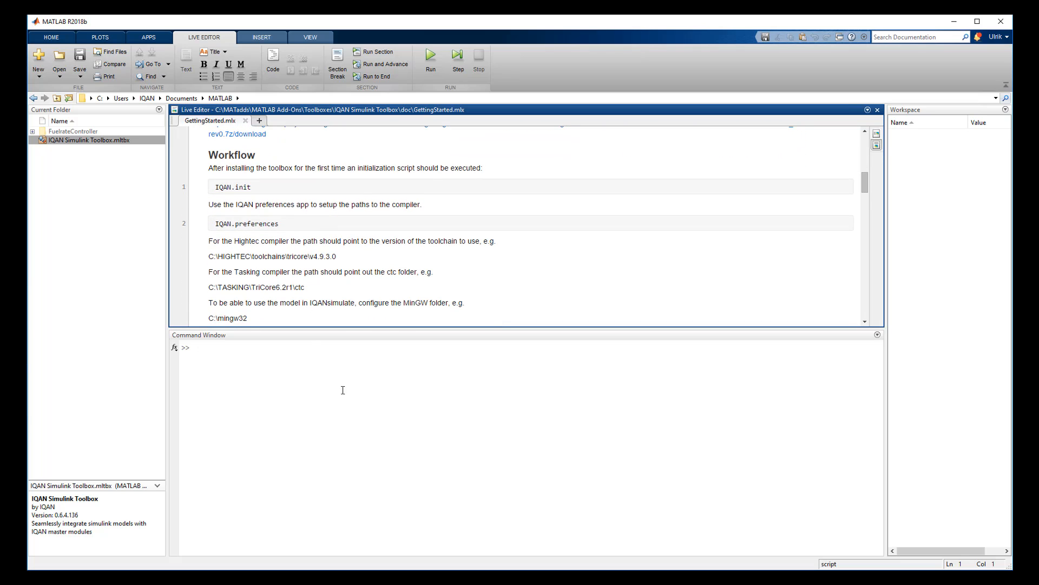
{"action": "type", "text": "IQAN.init"}
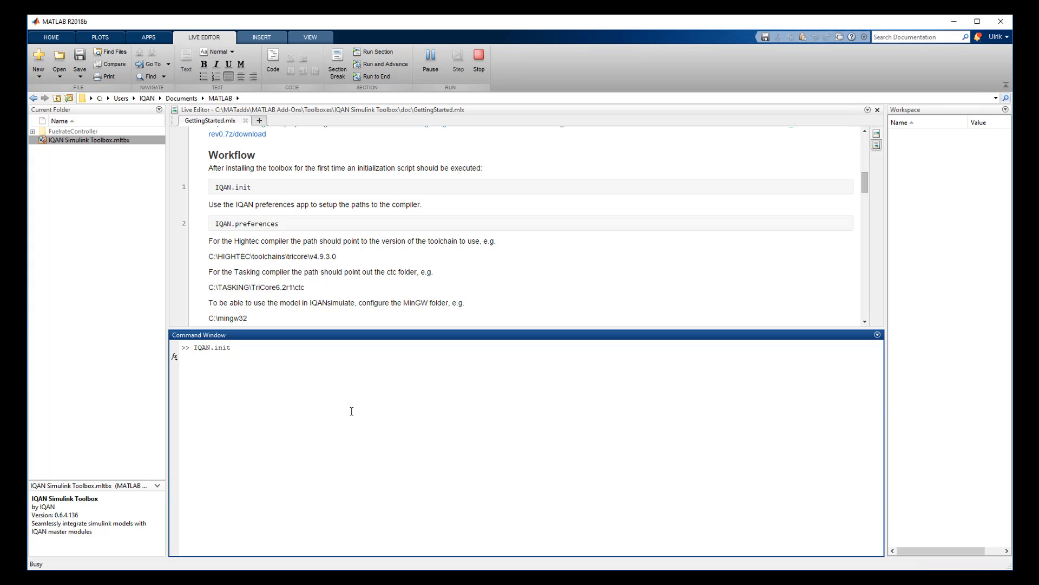
{"action": "type", "text": "IQAN"}
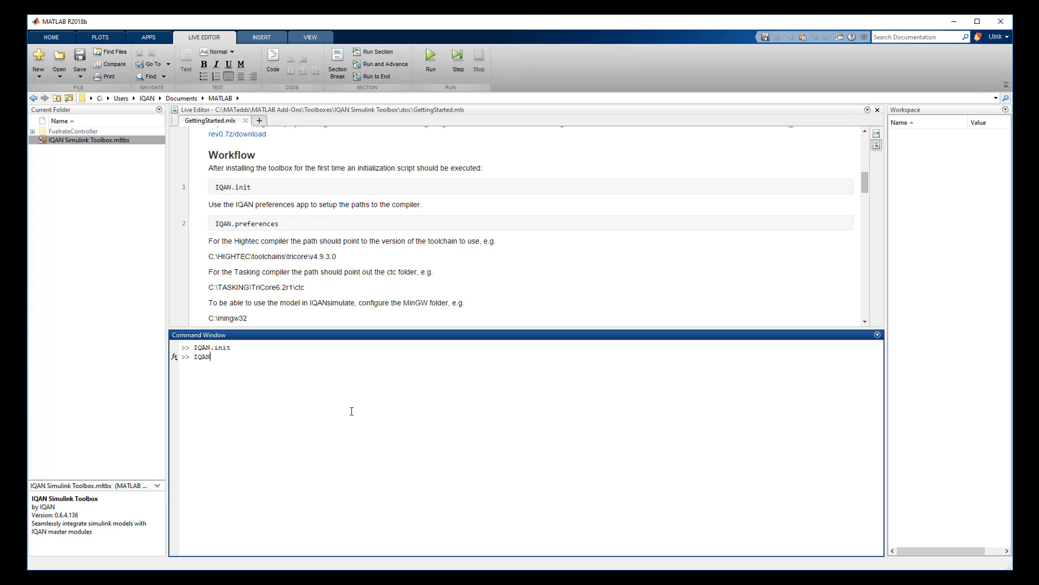
{"action": "type", "text": ".preference"}
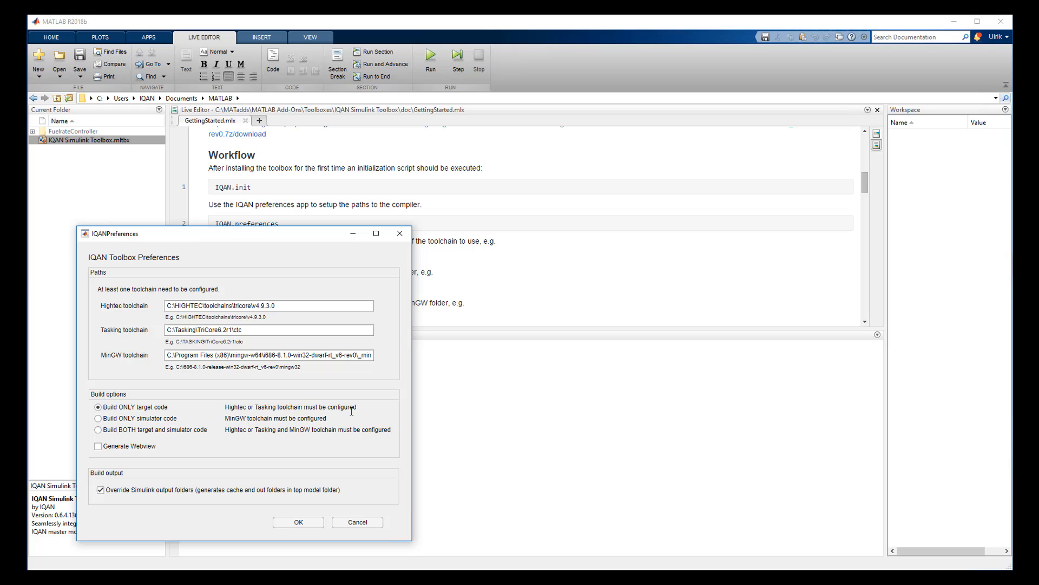
{"action": "mouse_move", "coordinate": [263, 496]}
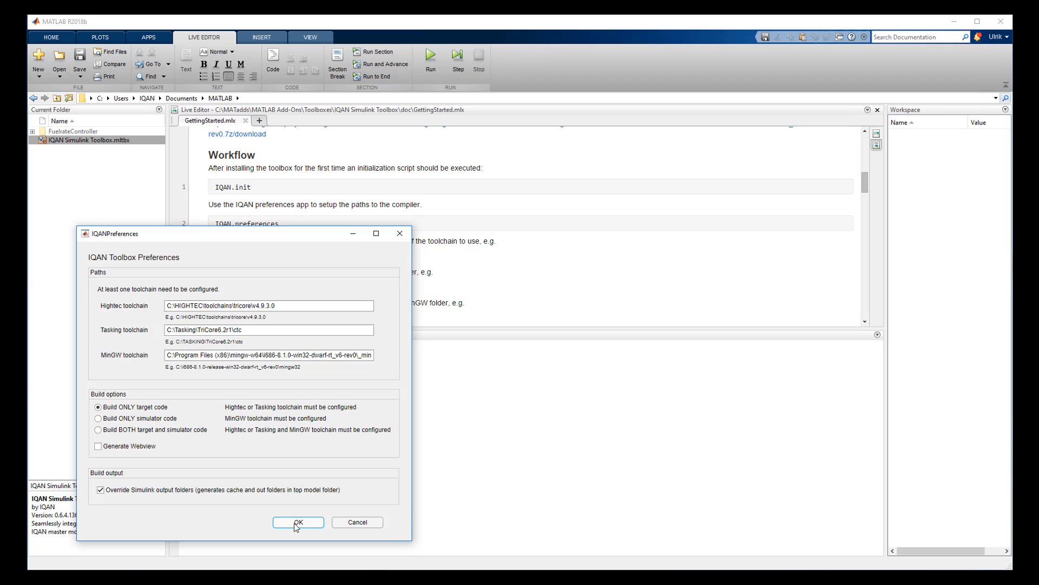
Accept the Hightec, Tasking and MinGW toolchain paths in IQANPreferences with OK.
{"action": "left_click", "coordinate": [298, 522]}
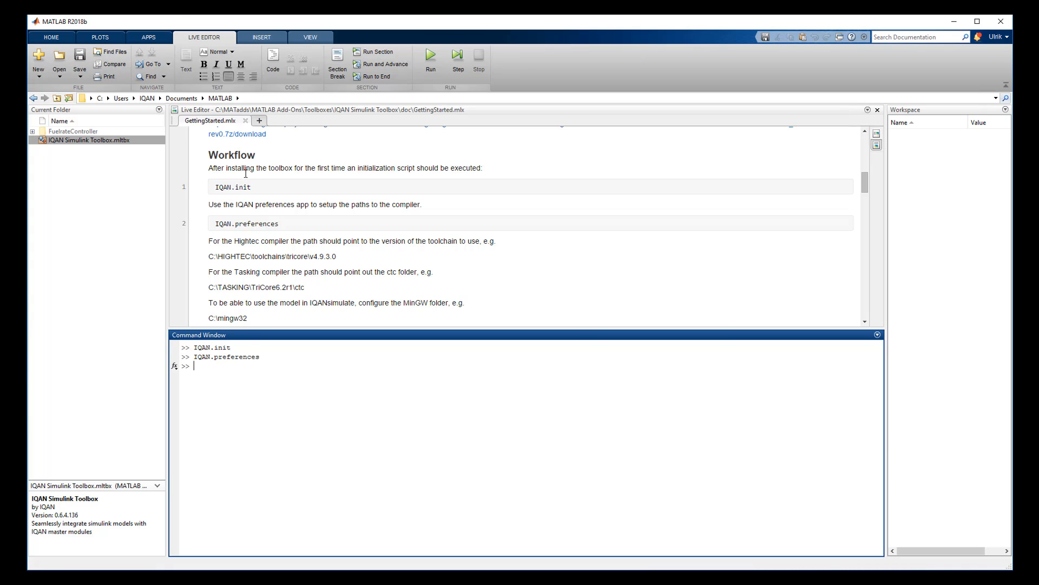
Scroll the Getting Started guide down to the IQAN.export section.
{"action": "scroll", "scroll_direction": "down", "scroll_amount": 3}
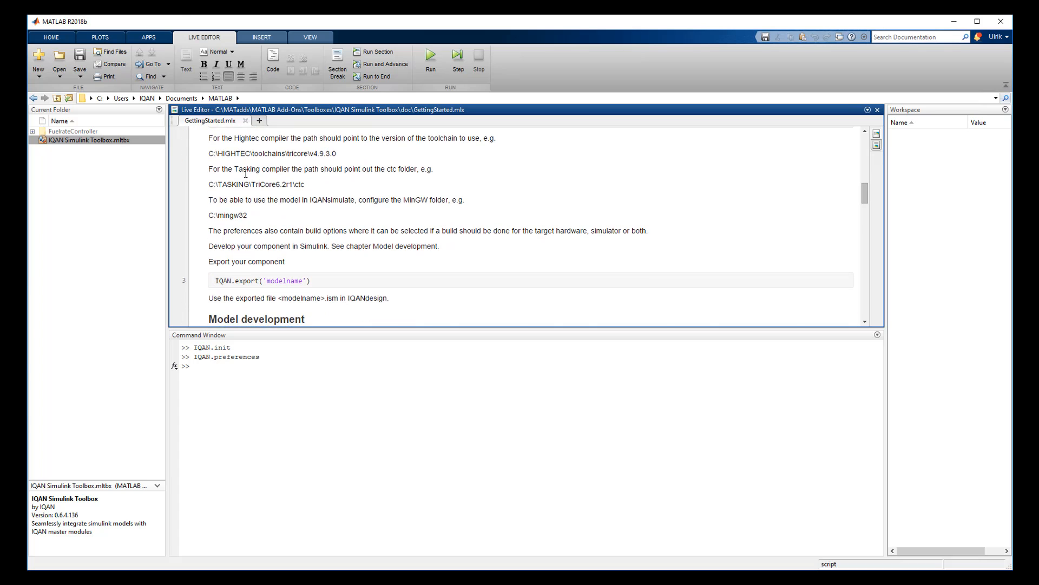
{"action": "scroll", "scroll_direction": "down", "scroll_amount": 3}
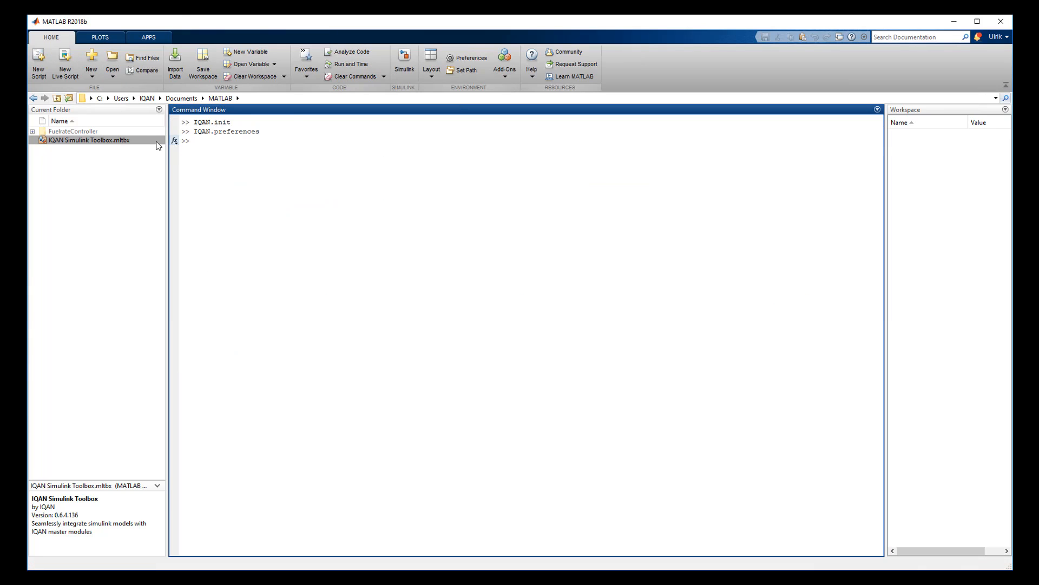
Open IQAN_fuelrate_controller.slx from FuelrateController, then view and close the airflow_calc diagram.
{"action": "double_click", "coordinate": [73, 130]}
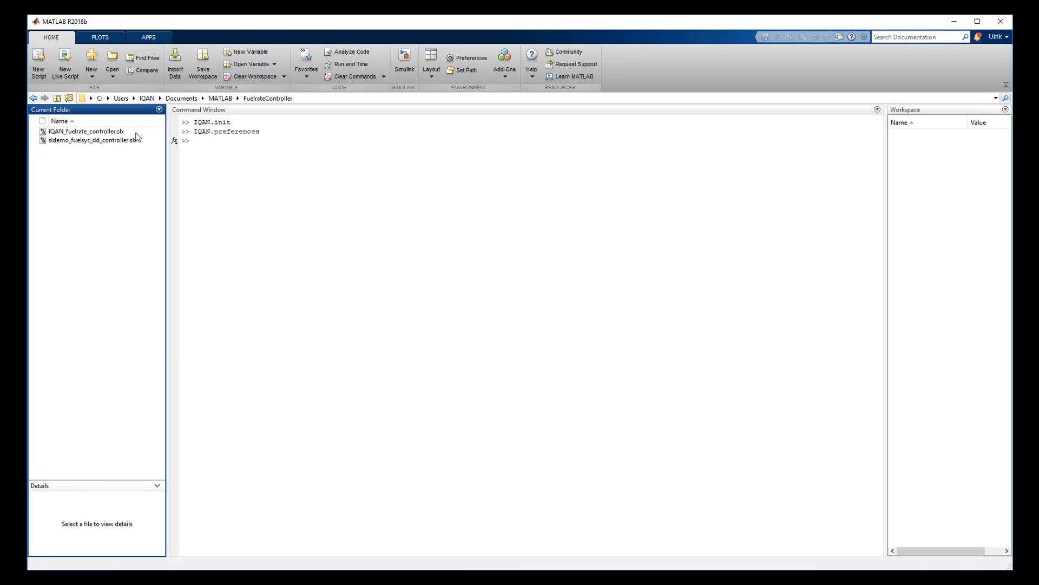
{"action": "double_click", "coordinate": [86, 131]}
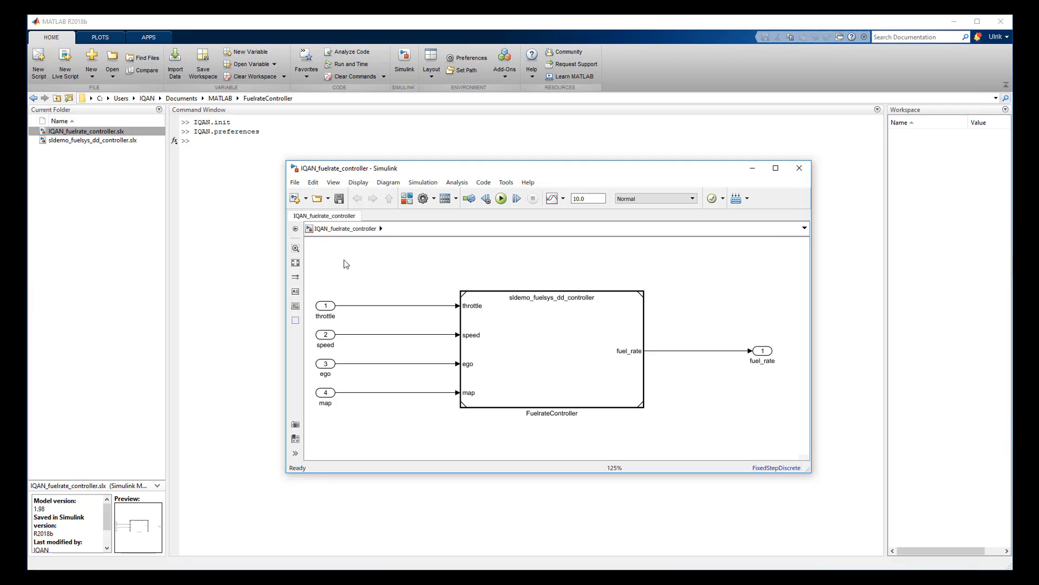
{"action": "left_click", "coordinate": [550, 348]}
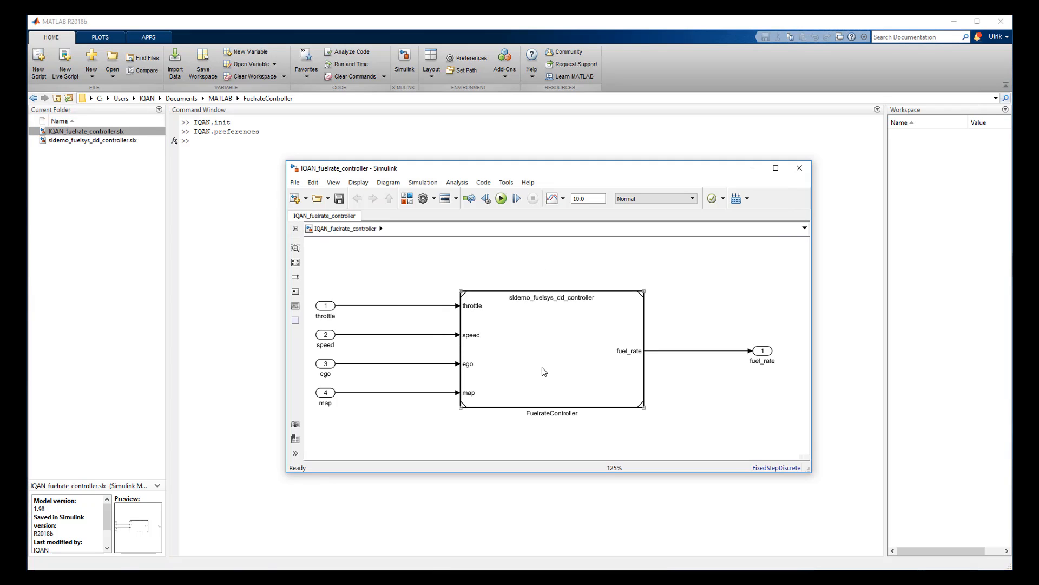
{"action": "double_click", "coordinate": [551, 350]}
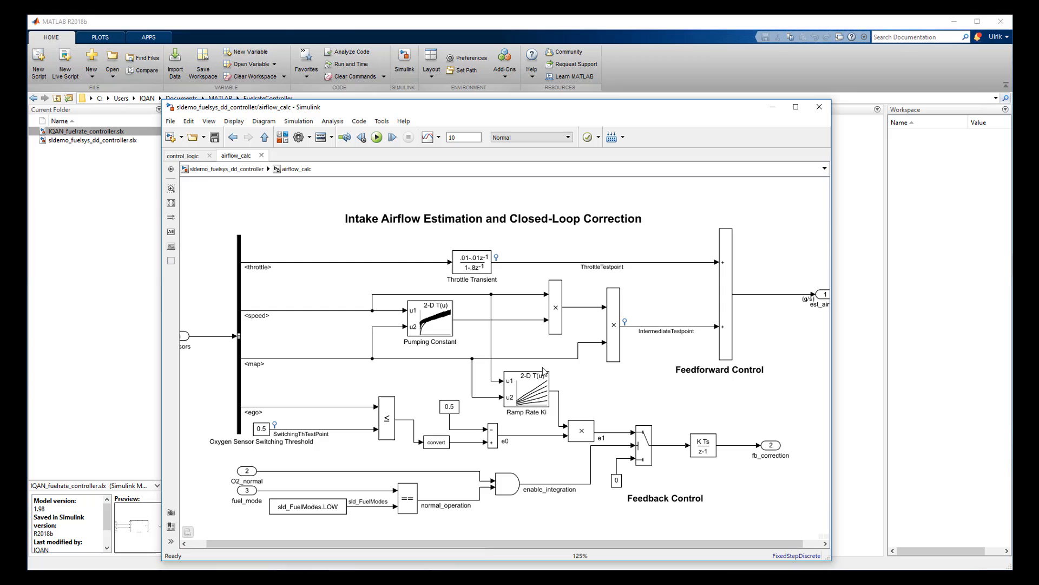
{"action": "mouse_move", "coordinate": [771, 179]}
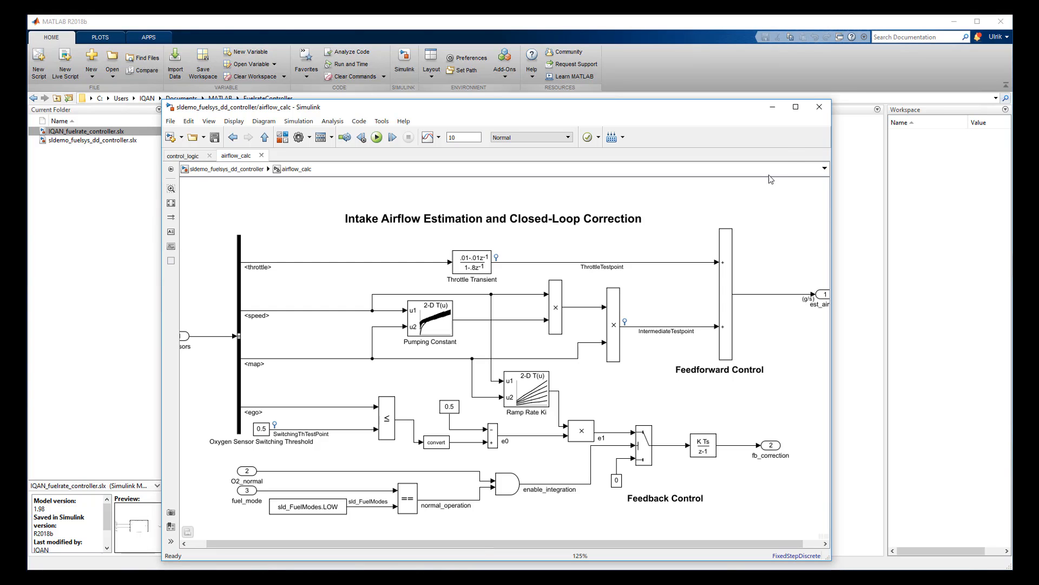
{"action": "mouse_move", "coordinate": [819, 107]}
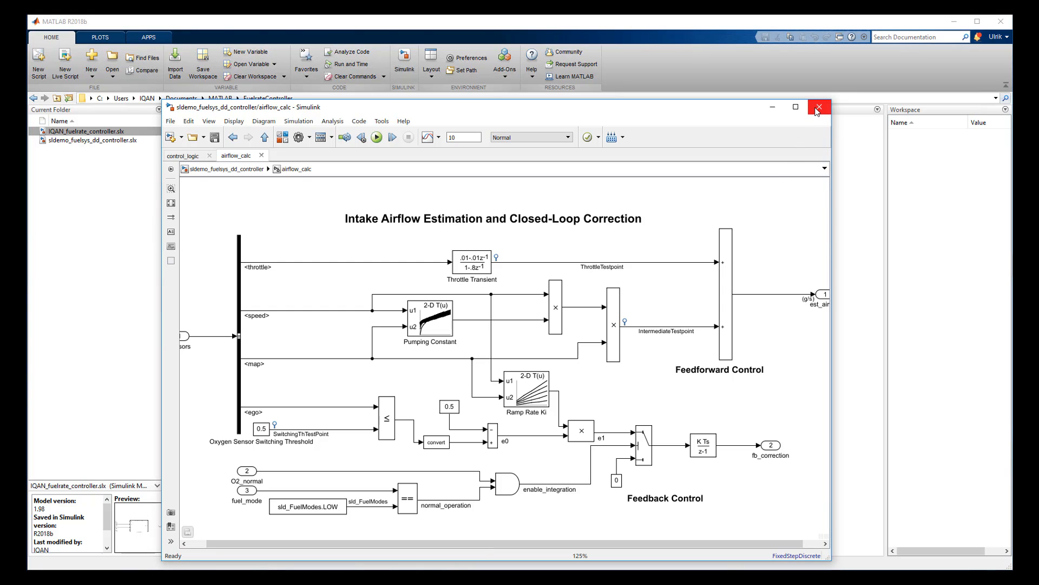
{"action": "left_click", "coordinate": [820, 107]}
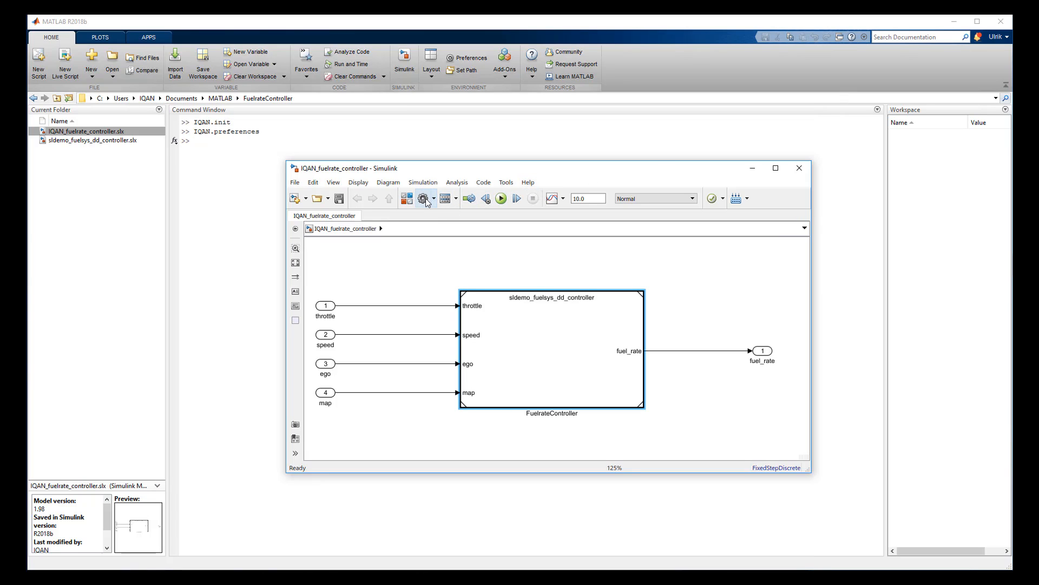
Set target file IQAN.tlc and toolchain AurixTC297 Hightec Toolchain v1.0 | gmake (win64).
{"action": "left_click", "coordinate": [423, 198]}
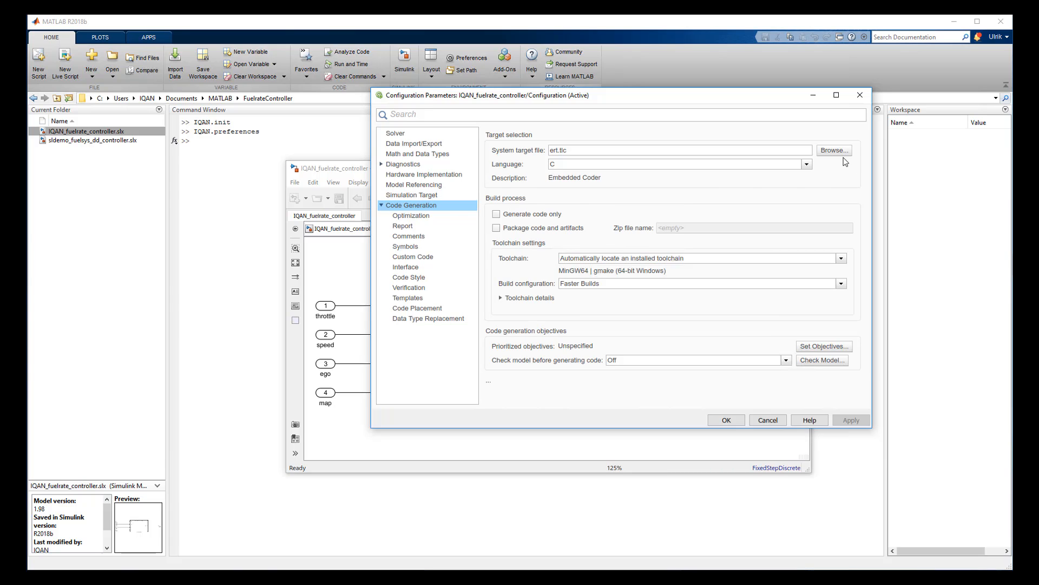
{"action": "left_click", "coordinate": [833, 149]}
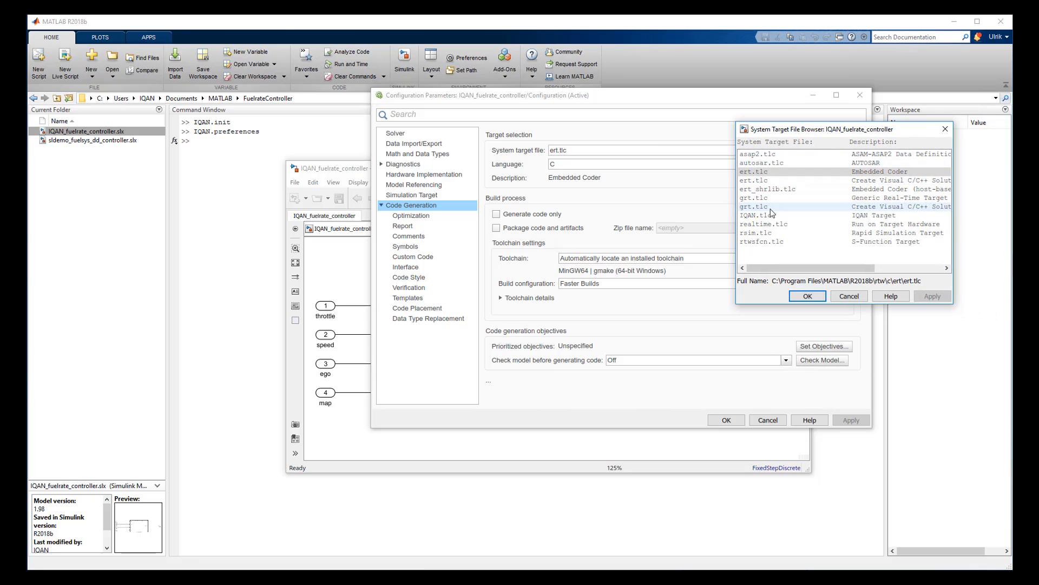
{"action": "left_click", "coordinate": [762, 214]}
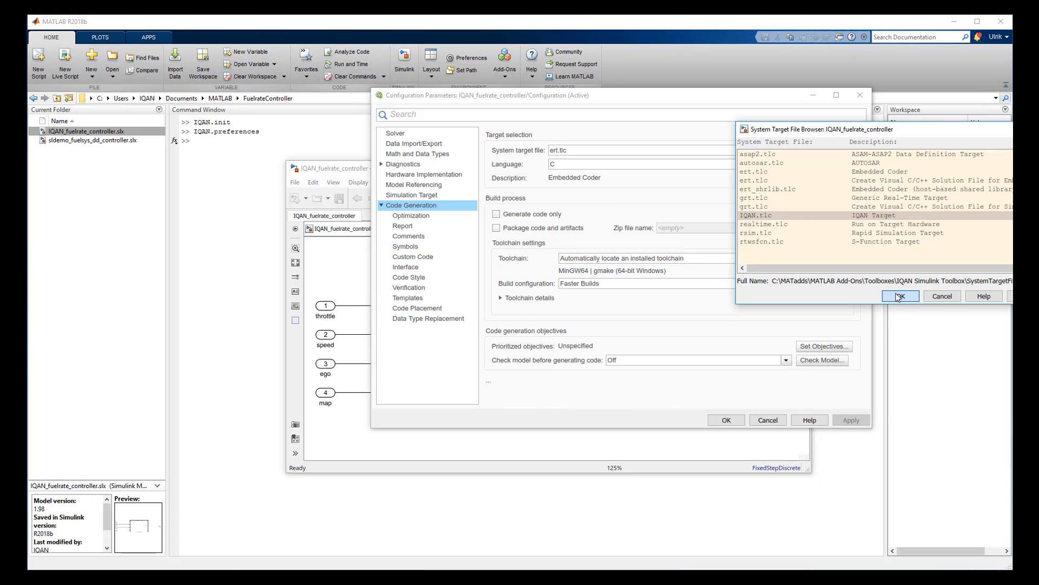
{"action": "left_click", "coordinate": [900, 295]}
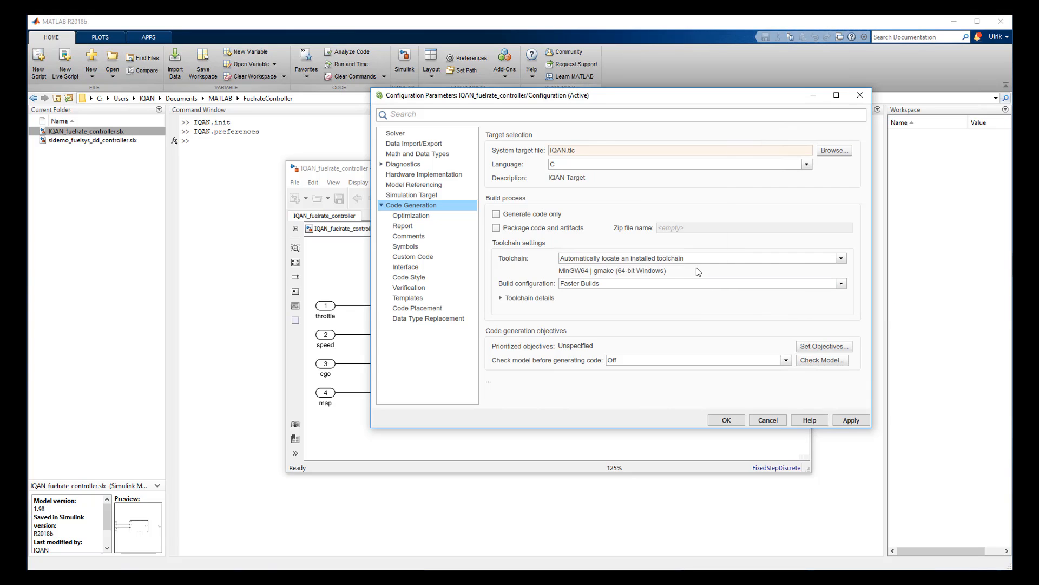
{"action": "left_click", "coordinate": [840, 257]}
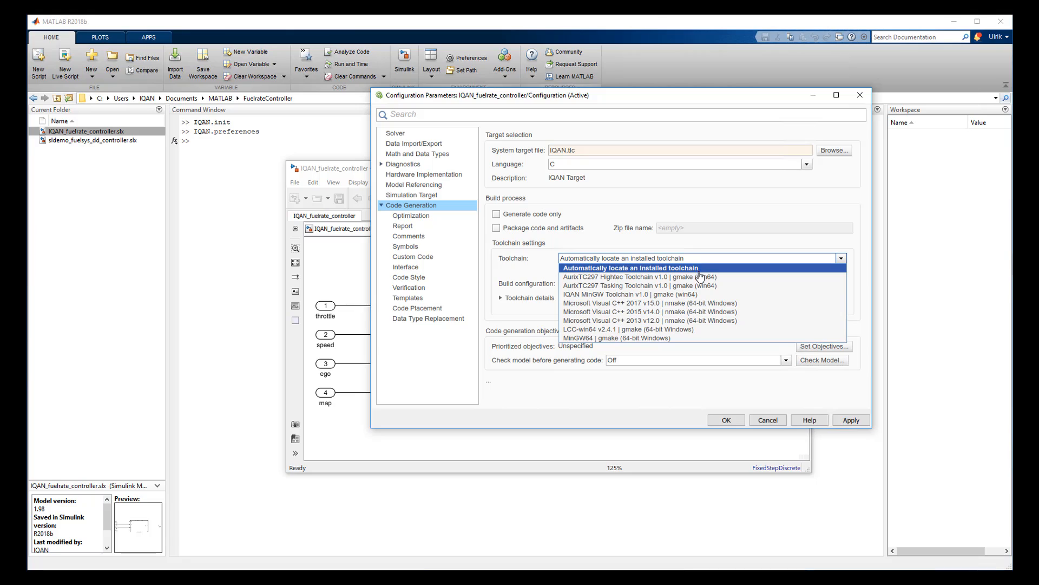
{"action": "left_click", "coordinate": [624, 276]}
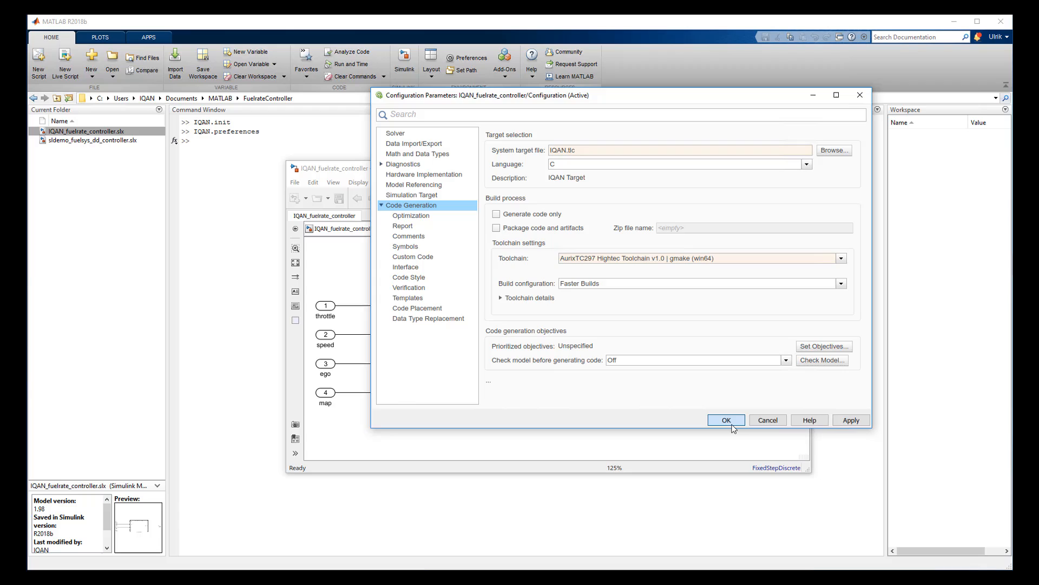
{"action": "left_click", "coordinate": [726, 419]}
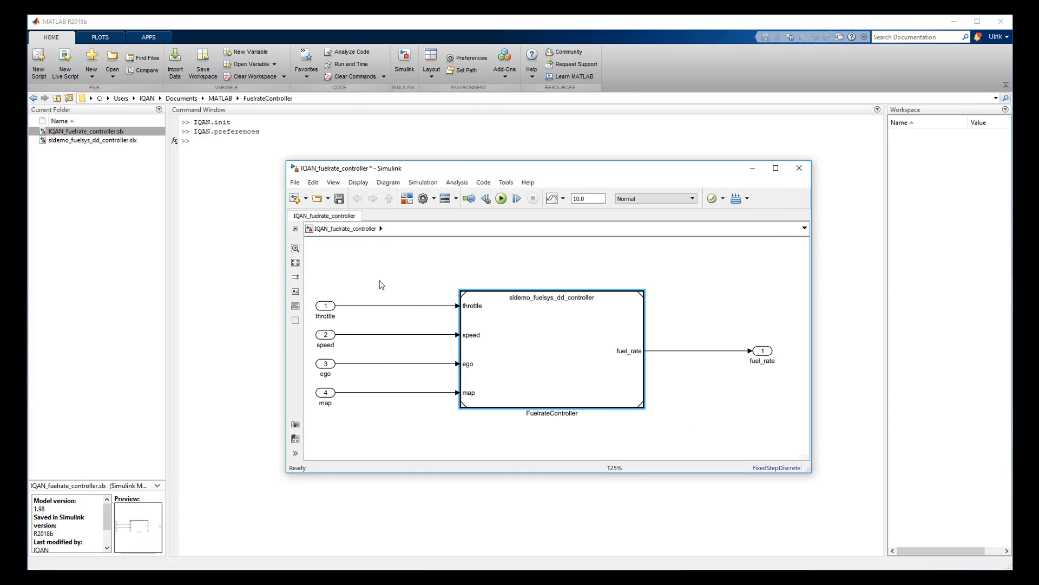
Save IQAN_fuelrate_controller and close its Simulink window.
{"action": "left_click", "coordinate": [340, 198]}
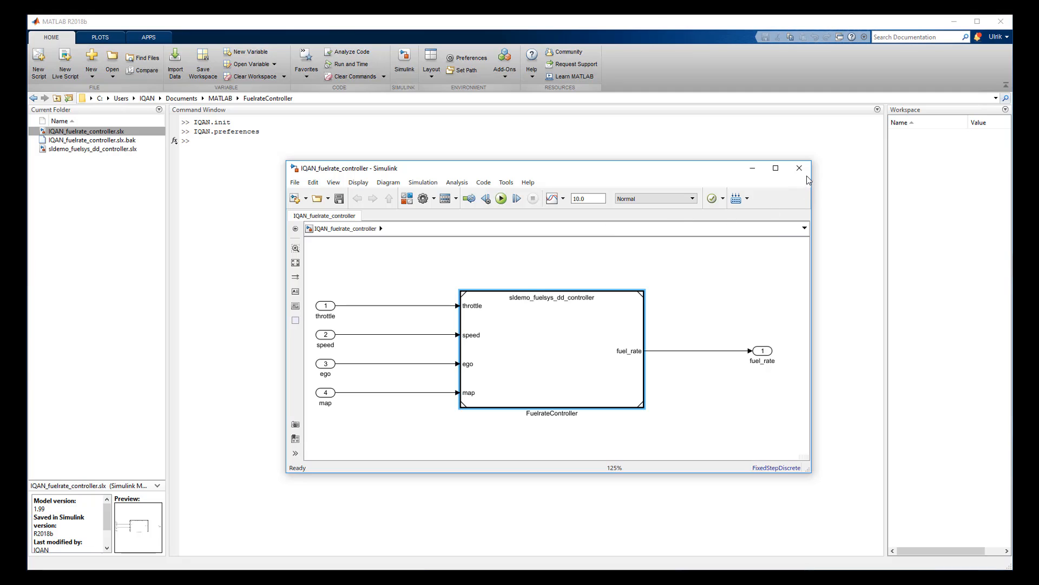
{"action": "mouse_move", "coordinate": [799, 168]}
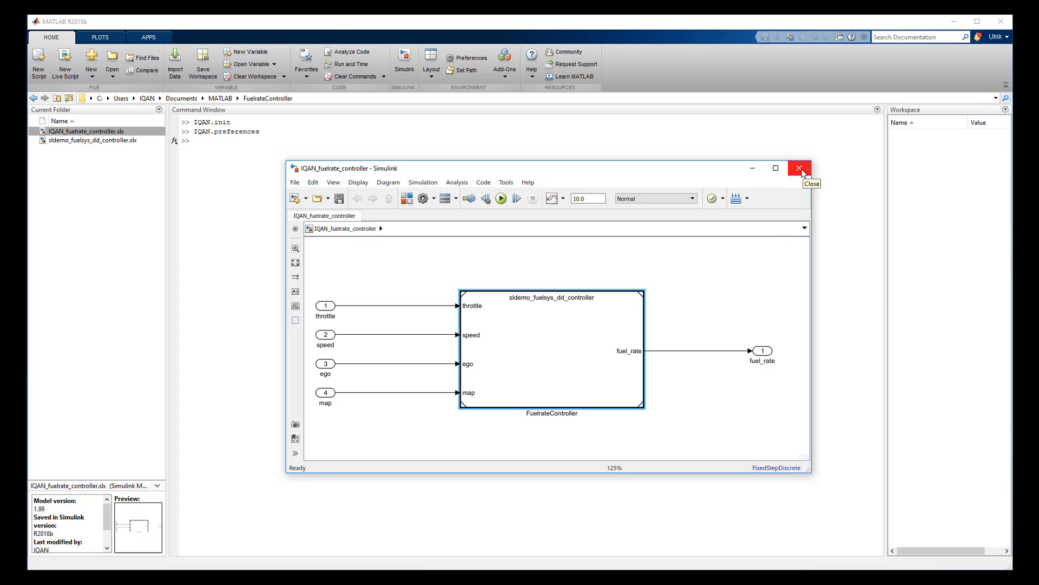
{"action": "left_click", "coordinate": [800, 168]}
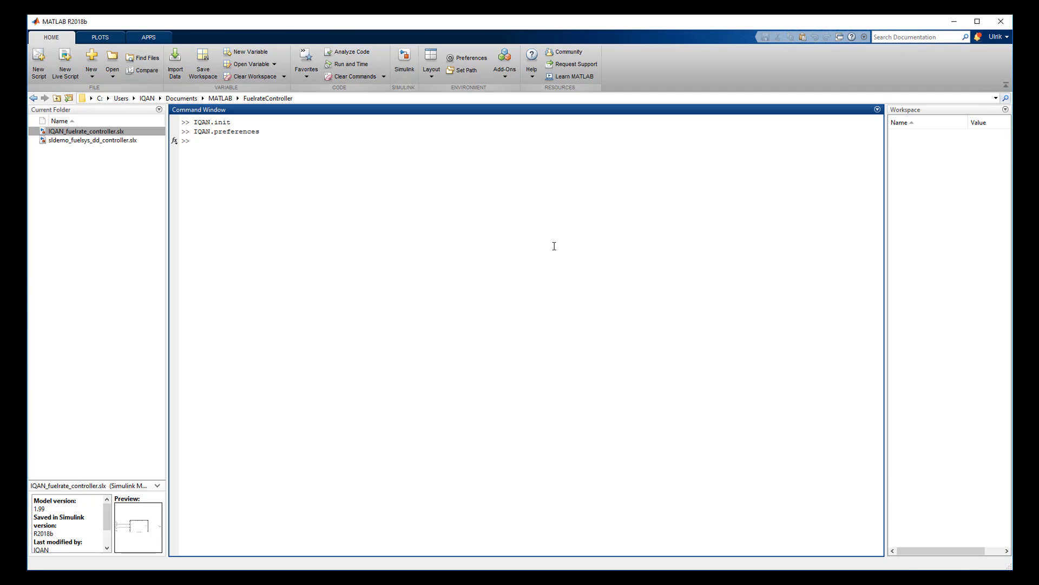
Run IQAN.export('IQAN_fuelrate_controller'), review the build log, and browse into the output folder.
{"action": "type", "text": "IQAN.export"}
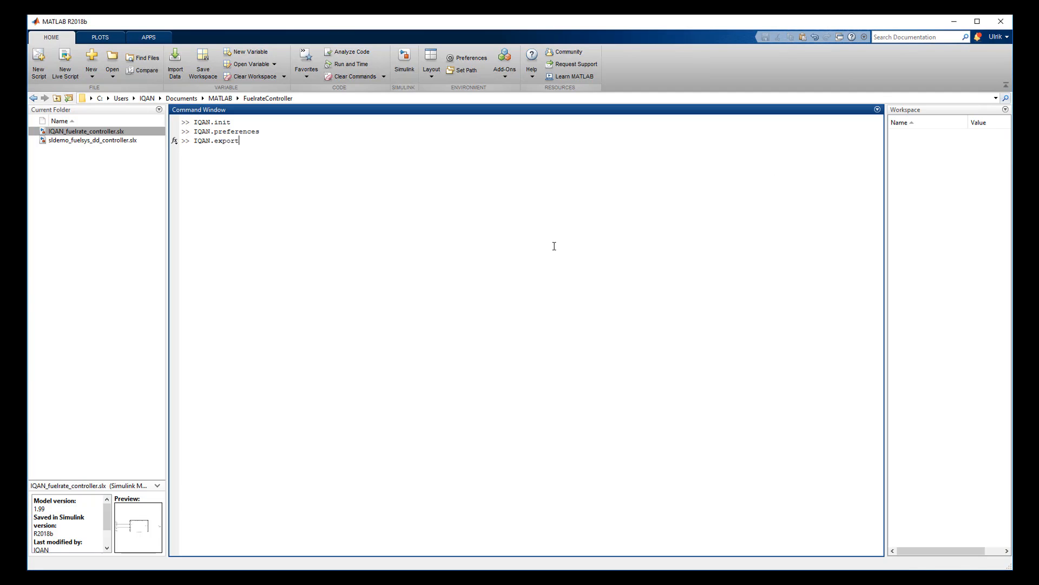
{"action": "type", "text": "('IQAN"}
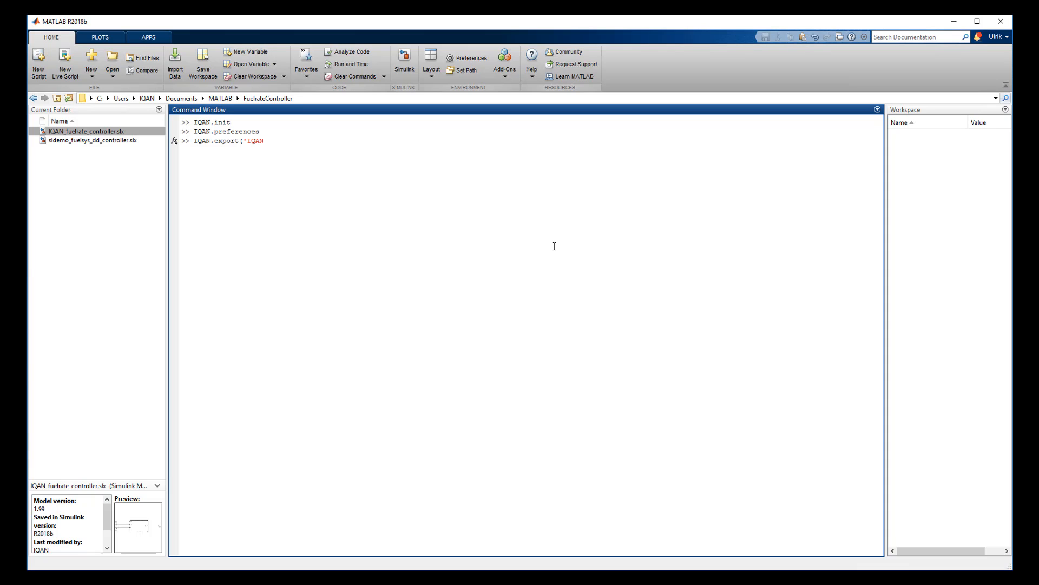
{"action": "type", "text": "_fuelrat"}
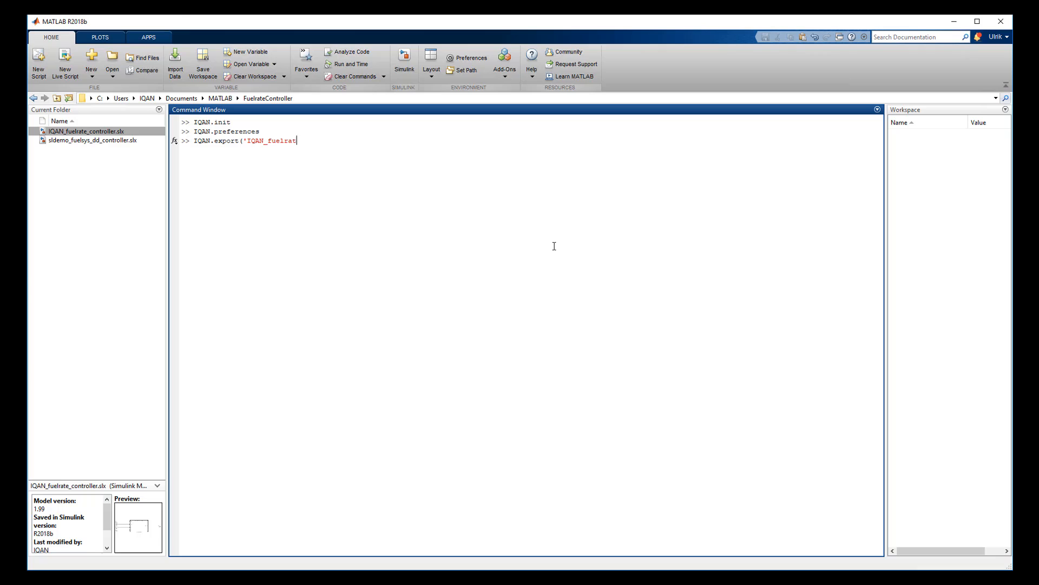
{"action": "type", "text": "e_controller"}
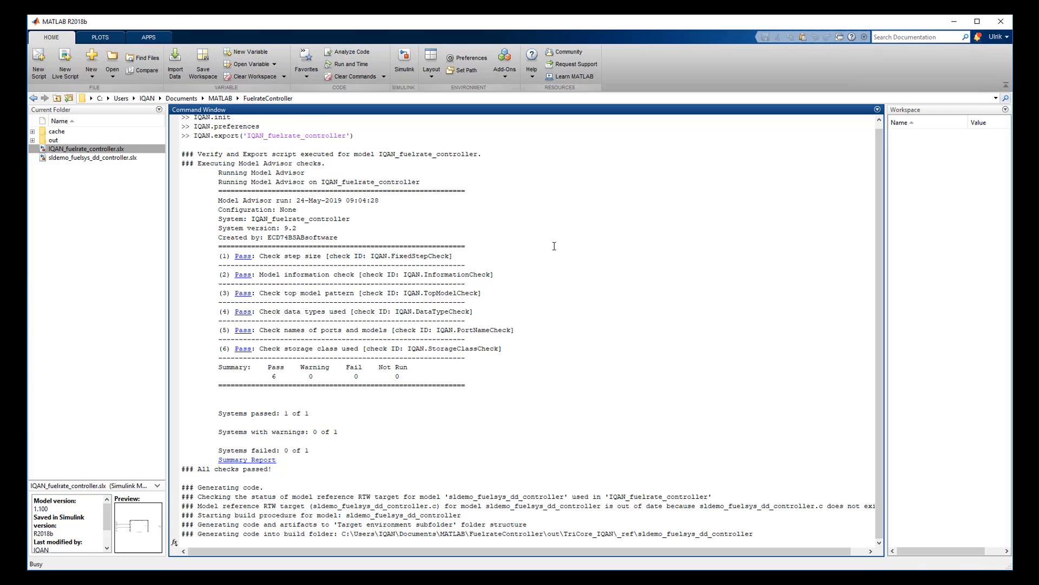
{"action": "scroll", "scroll_direction": "down", "scroll_amount": 3}
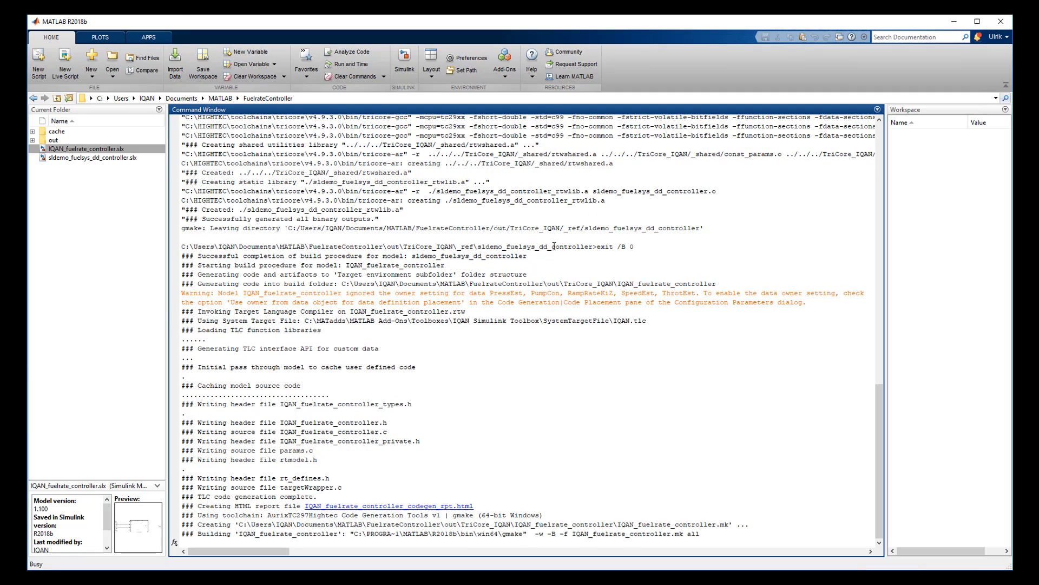
{"action": "scroll", "scroll_direction": "down", "scroll_amount": 3}
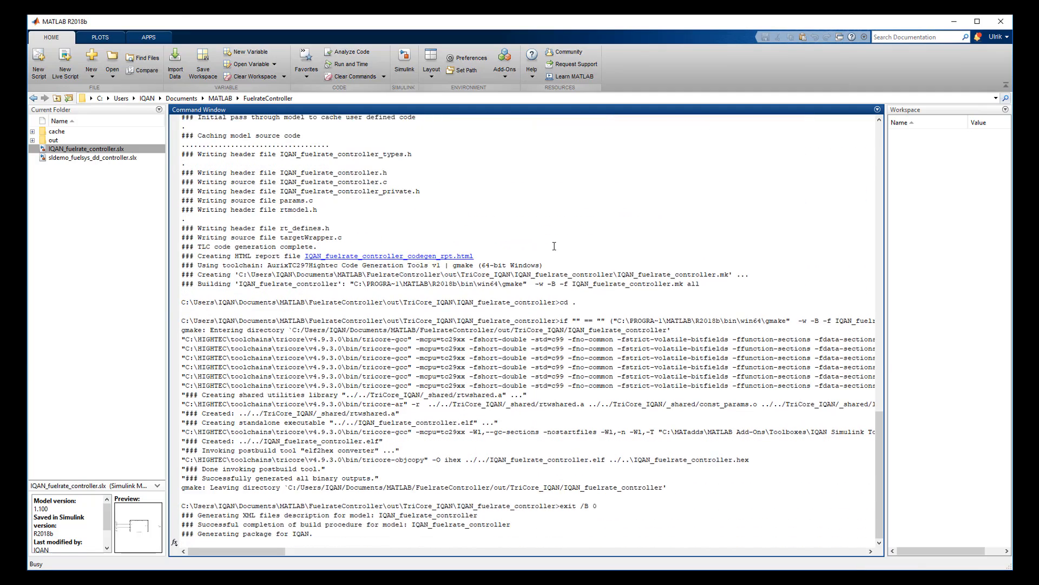
{"action": "scroll", "scroll_direction": "down", "scroll_amount": 3}
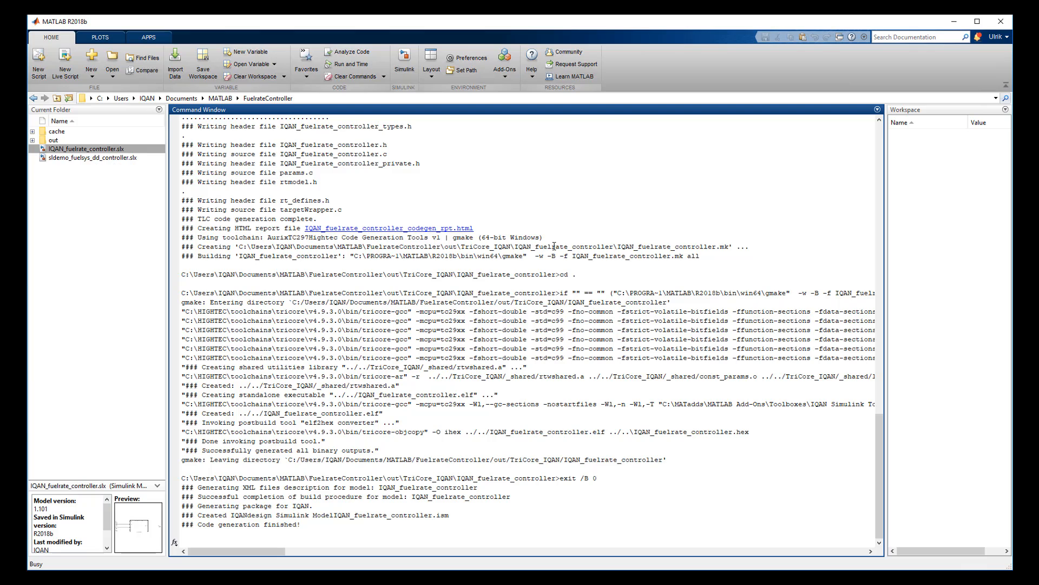
{"action": "left_click", "coordinate": [49, 175]}
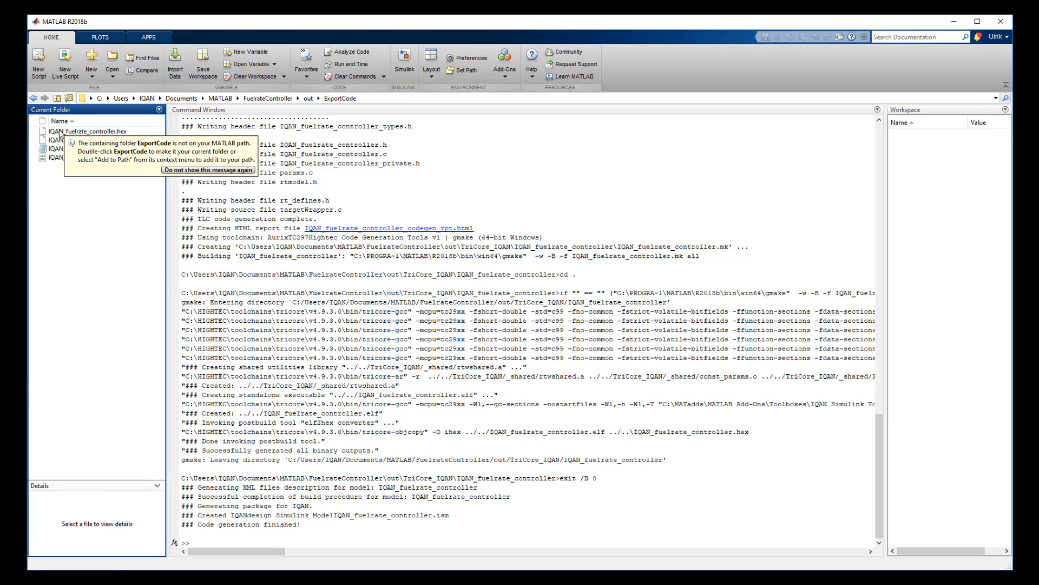
Select IQAN_fuelrate_controller.ism in the out\ExportCode folder.
{"action": "left_click", "coordinate": [88, 149]}
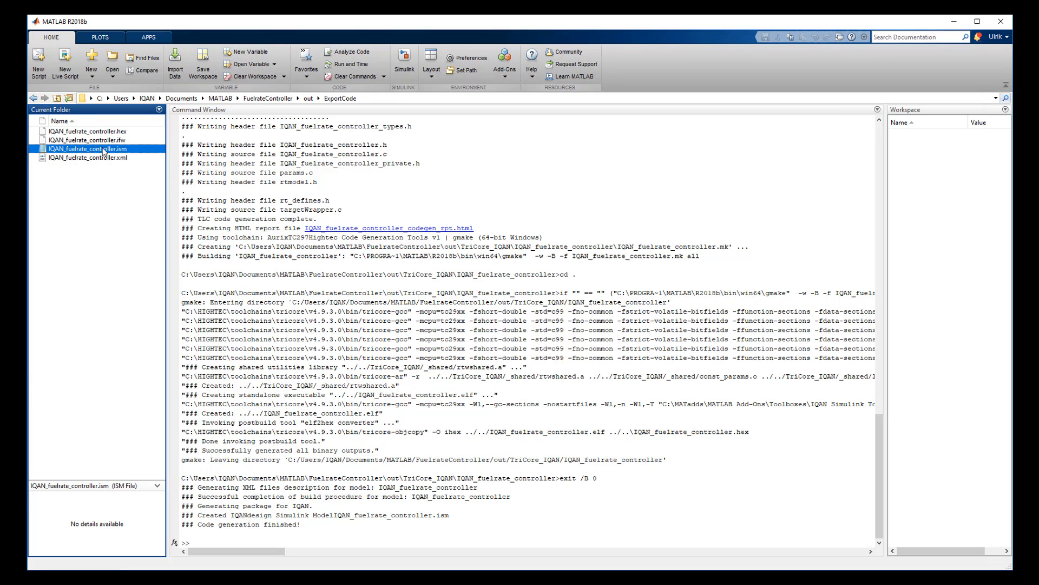
{"action": "mouse_move", "coordinate": [287, 278]}
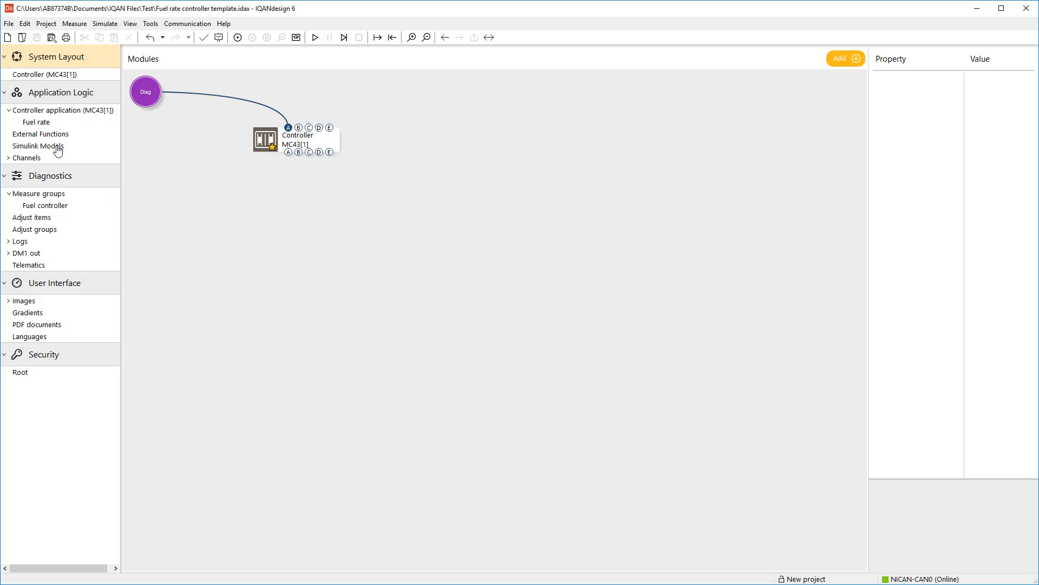
Add IQAN_fuelrate_controller.ism from ExportCode under Simulink Models, then open the Fuel rate group.
{"action": "left_click", "coordinate": [38, 145]}
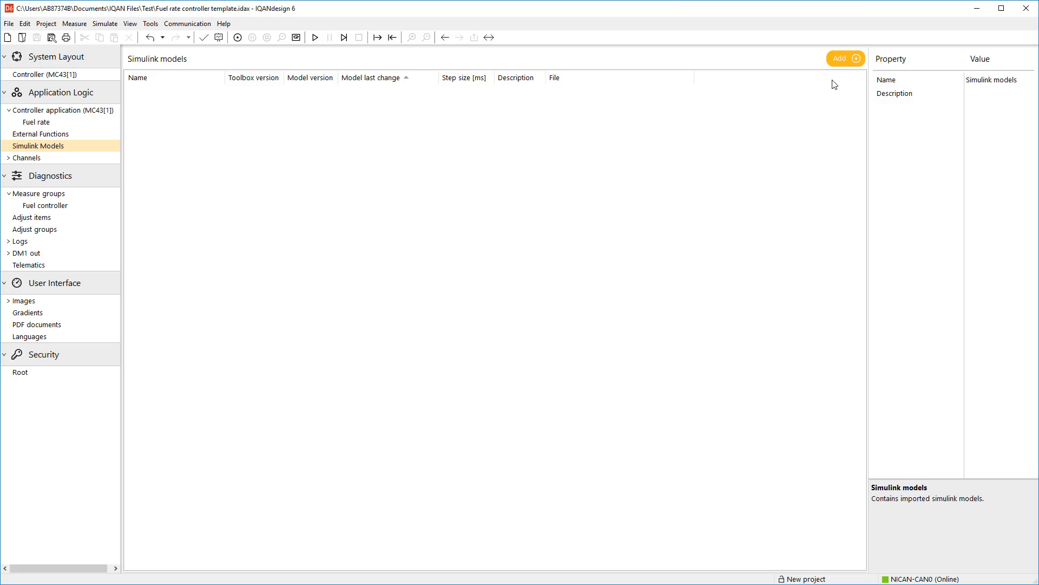
{"action": "left_click", "coordinate": [841, 59]}
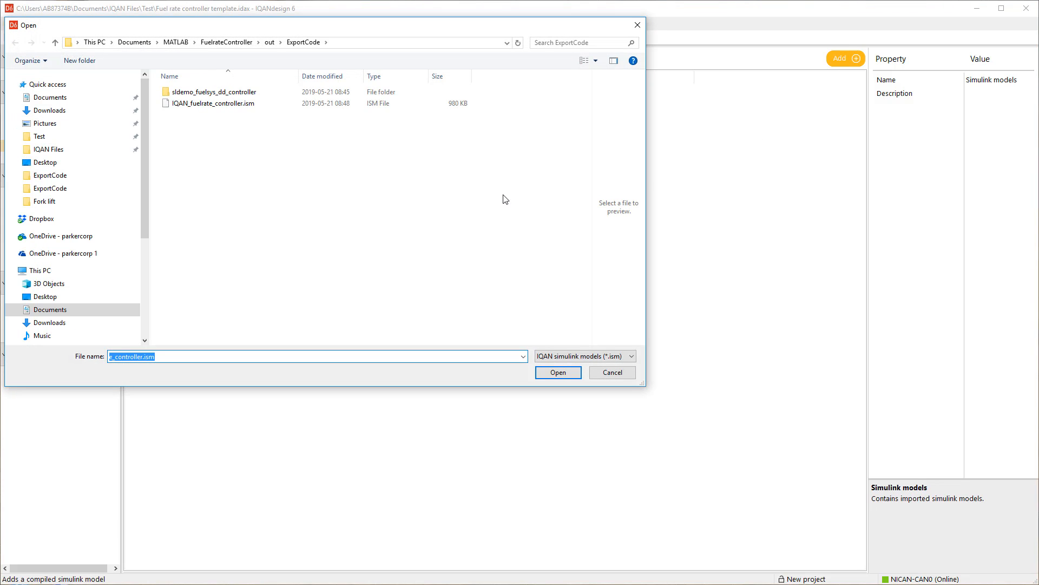
{"action": "left_click", "coordinate": [214, 103]}
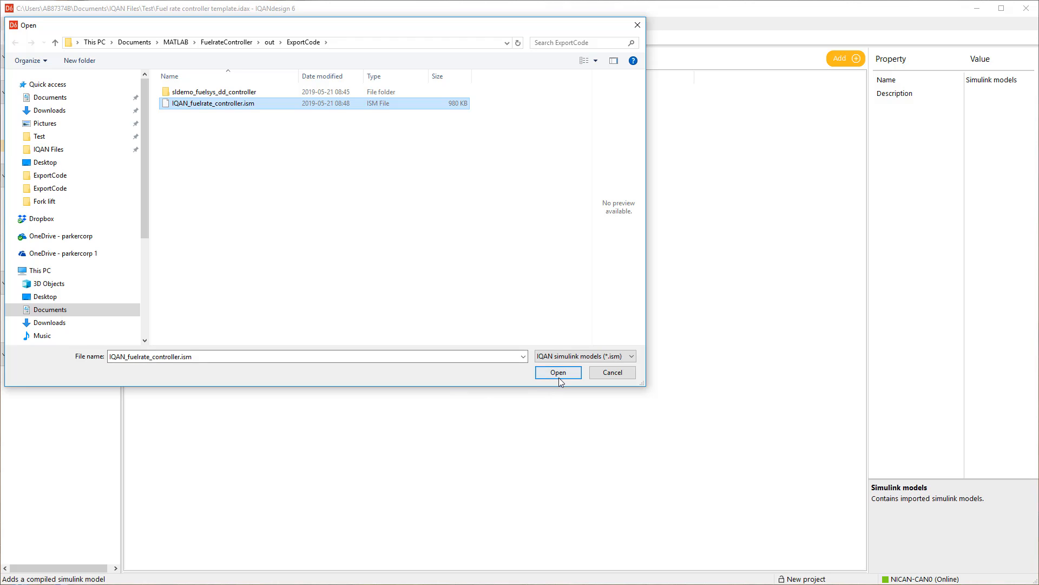
{"action": "left_click", "coordinate": [557, 371]}
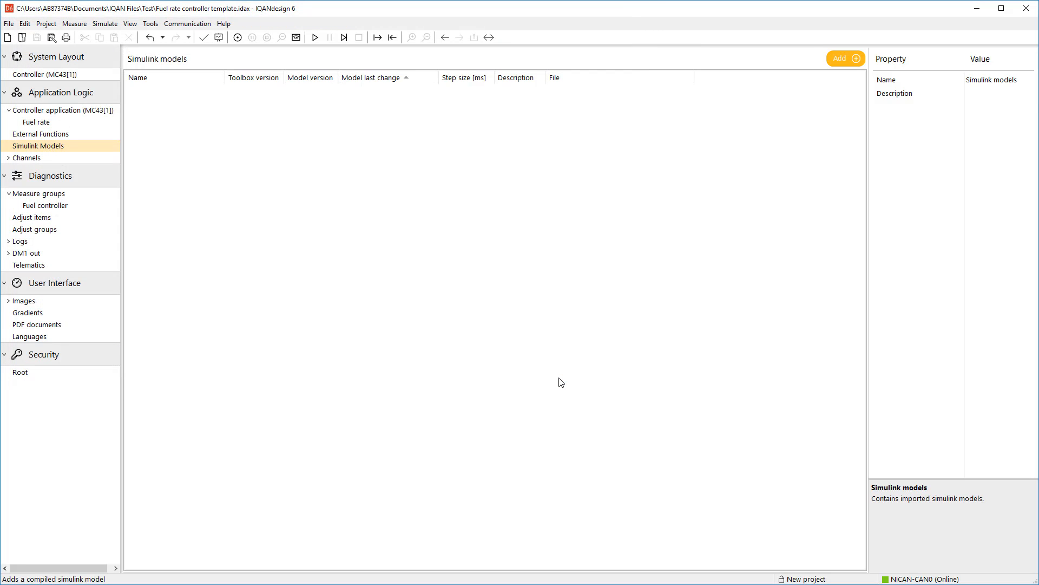
{"action": "left_click", "coordinate": [845, 59]}
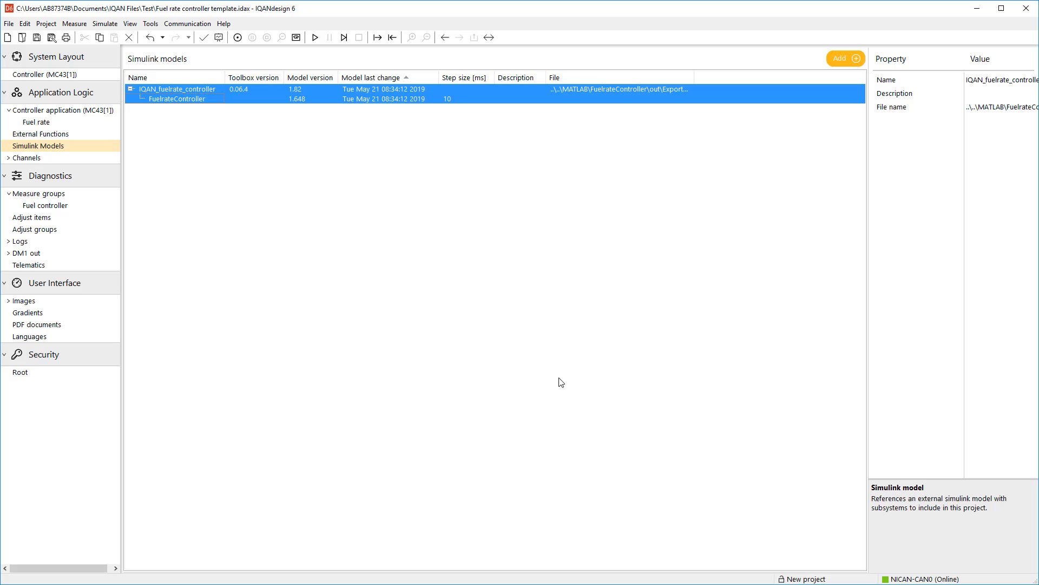
{"action": "mouse_move", "coordinate": [269, 225]}
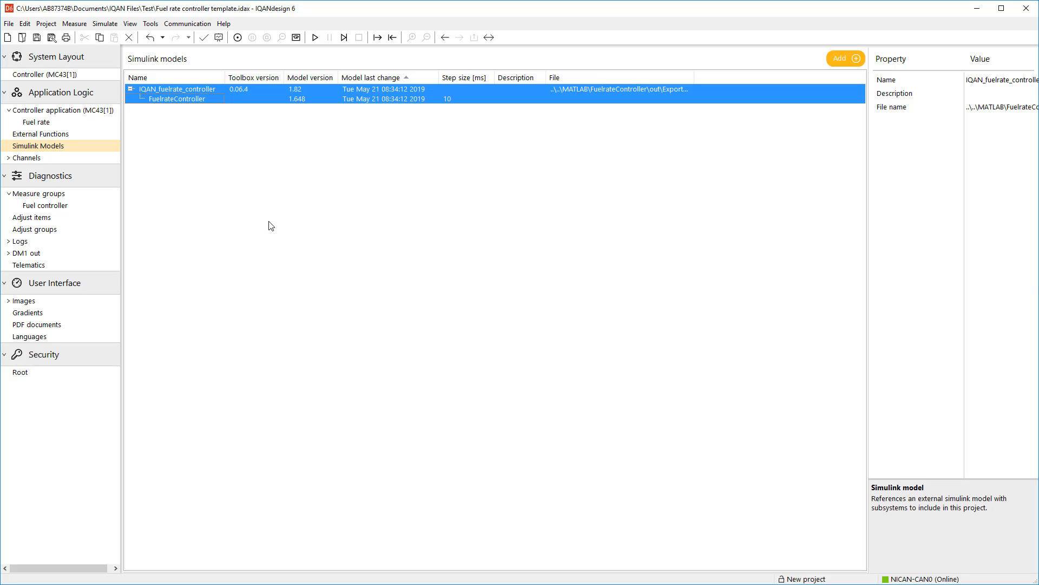
{"action": "left_click", "coordinate": [36, 122]}
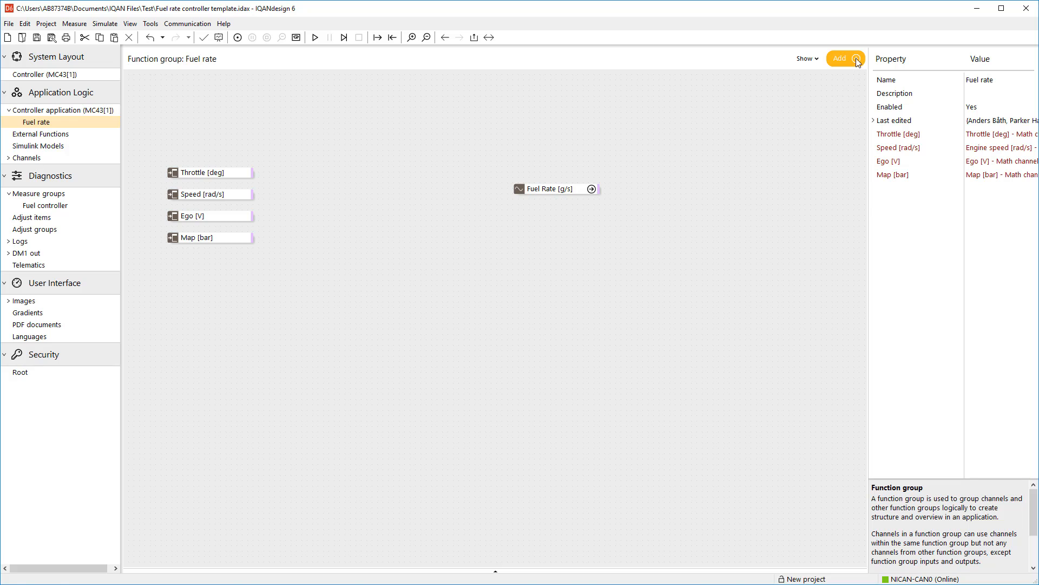
Insert FuelrateController, map throttle/speed/ego/map to group inputs, and set Fuel Rate to its Result.
{"action": "left_click", "coordinate": [840, 58]}
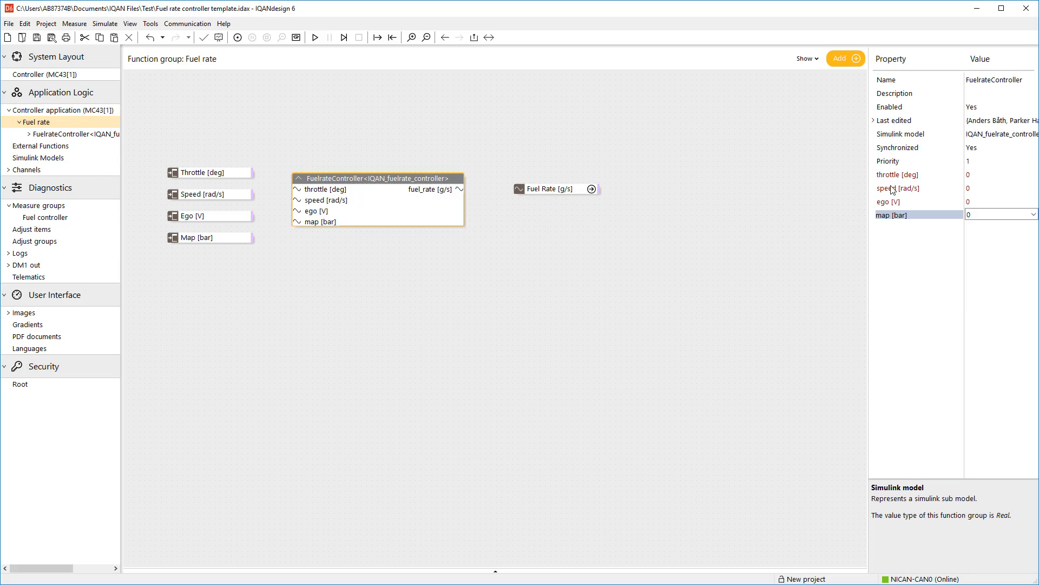
{"action": "left_click", "coordinate": [914, 174]}
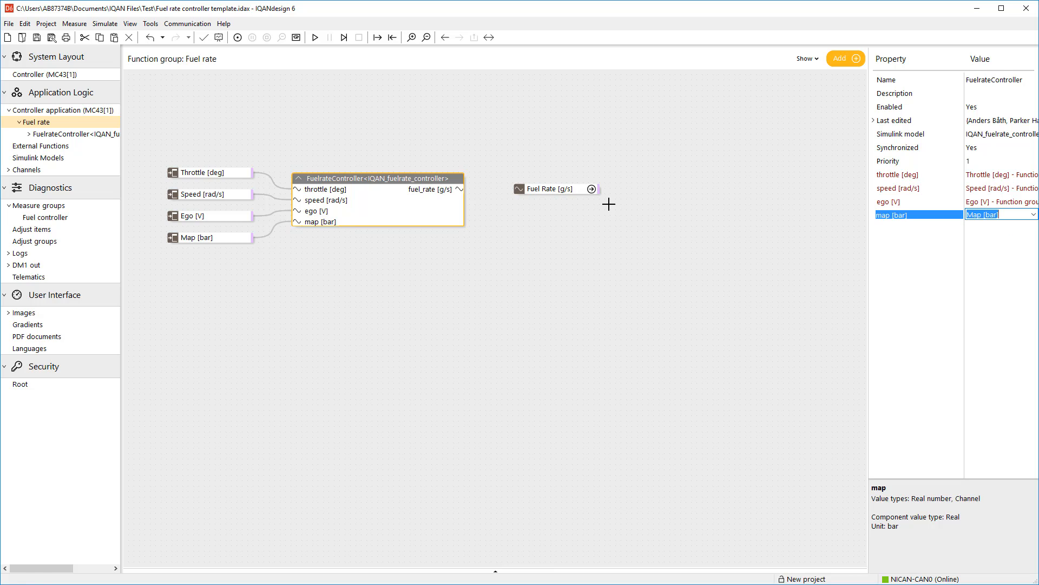
{"action": "left_click", "coordinate": [553, 188]}
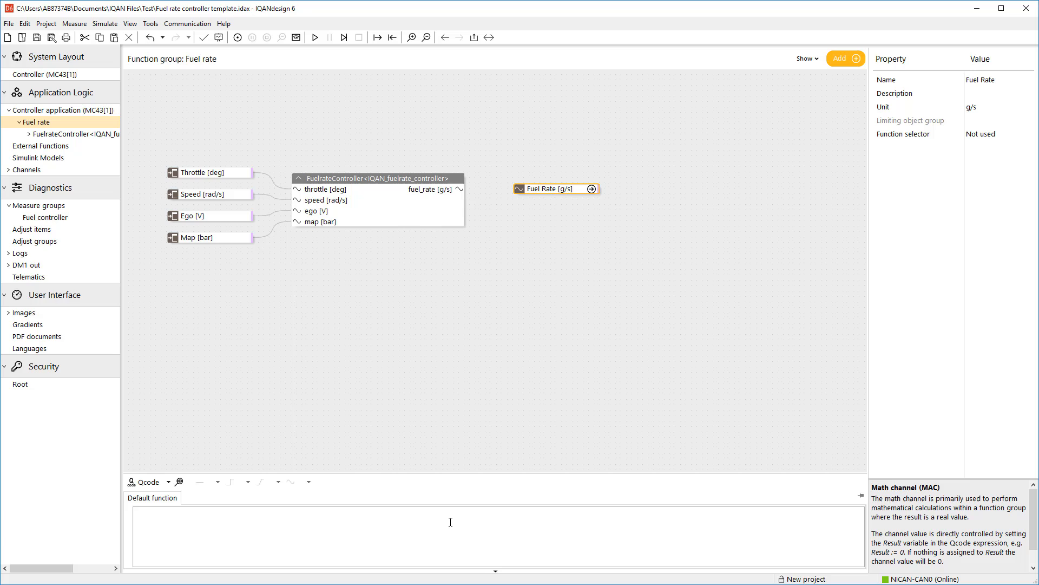
{"action": "type", "text": "Result"}
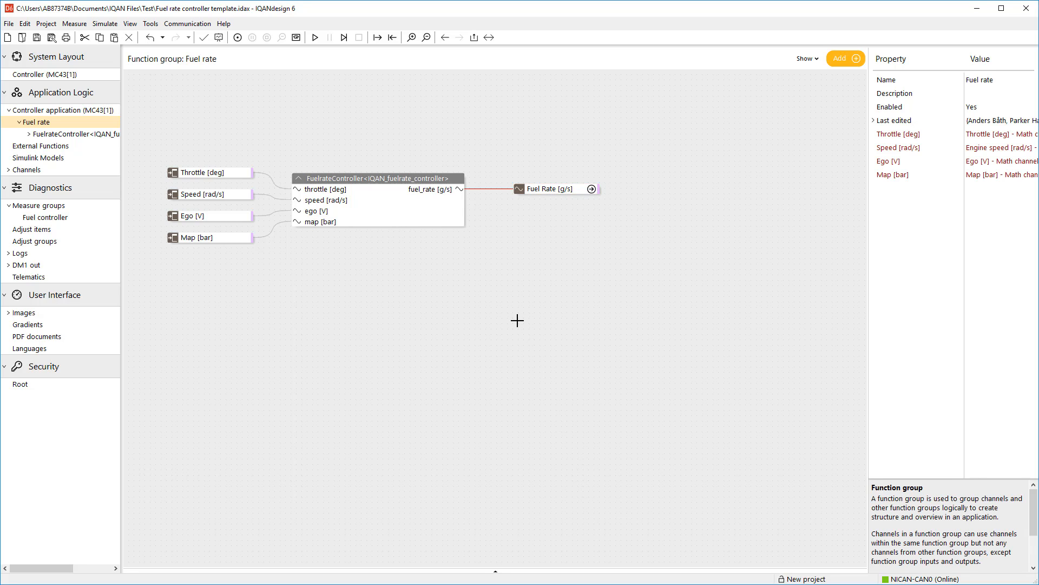
{"action": "mouse_move", "coordinate": [51, 38]}
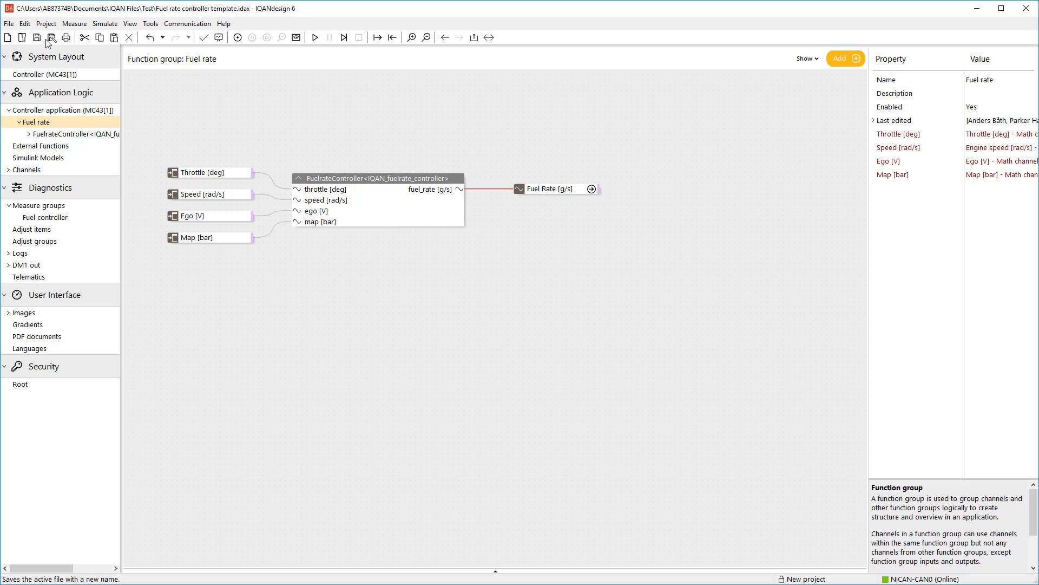
{"action": "mouse_move", "coordinate": [37, 37]}
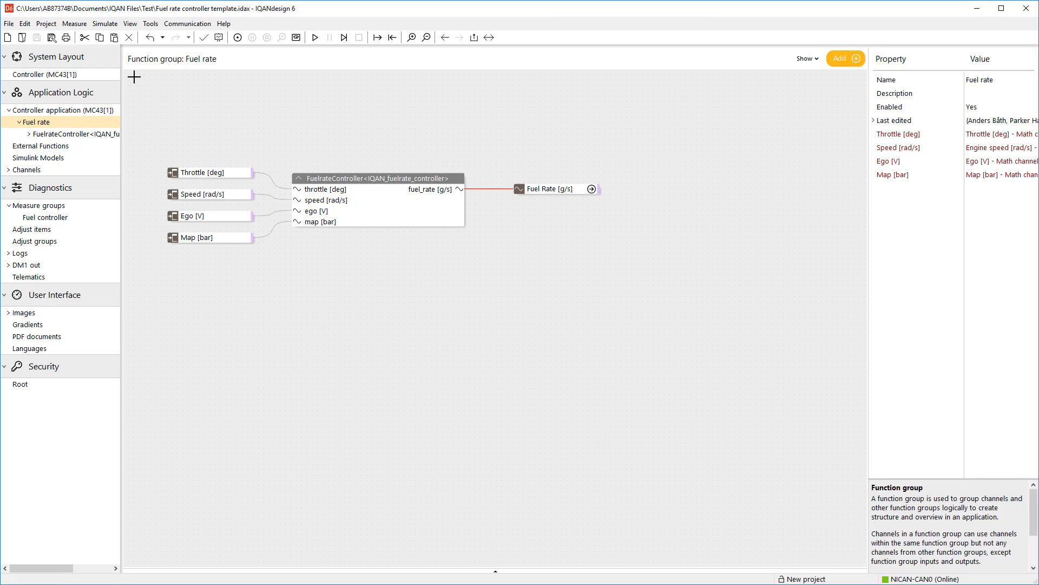
Send the project to the controller despite Project Check warnings and confirm the system update.
{"action": "left_click", "coordinate": [187, 23]}
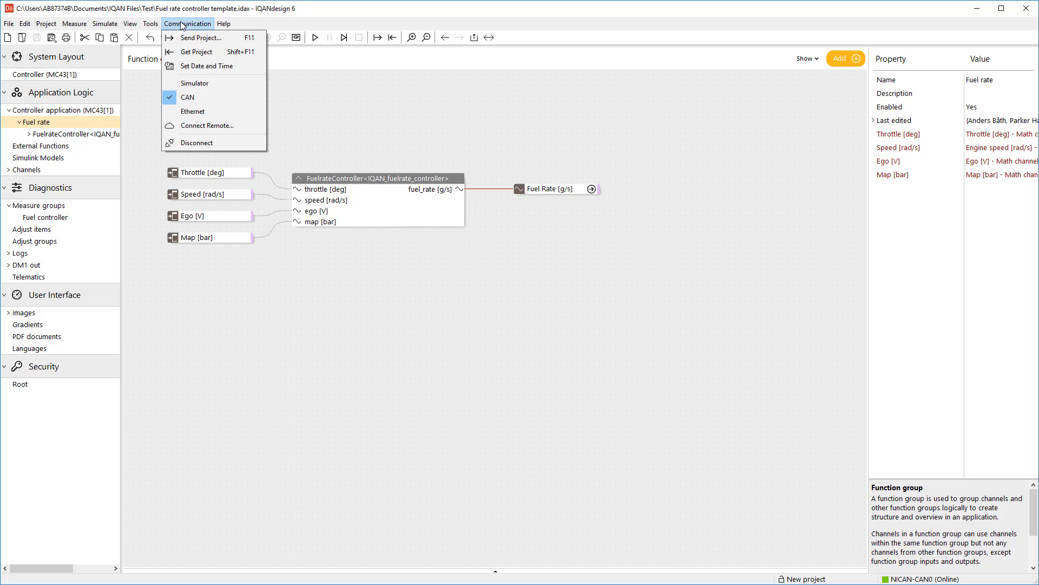
{"action": "mouse_move", "coordinate": [202, 38]}
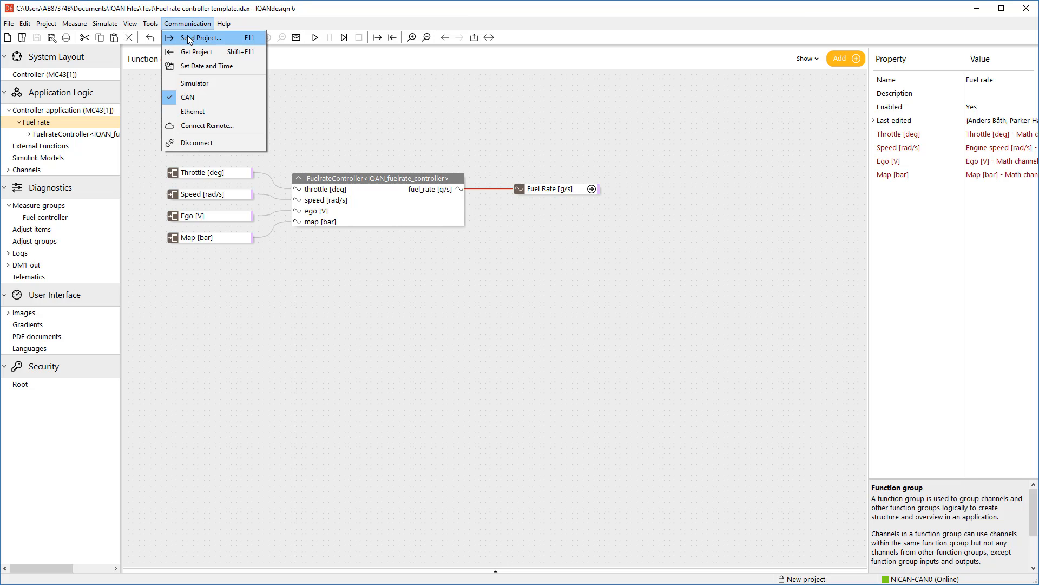
{"action": "left_click", "coordinate": [200, 37]}
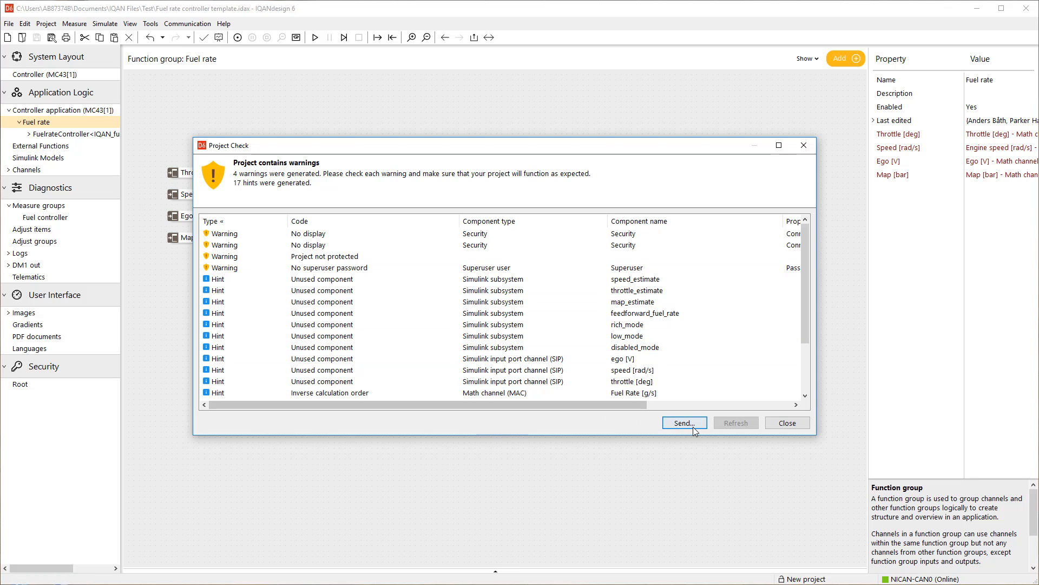
{"action": "left_click", "coordinate": [685, 423]}
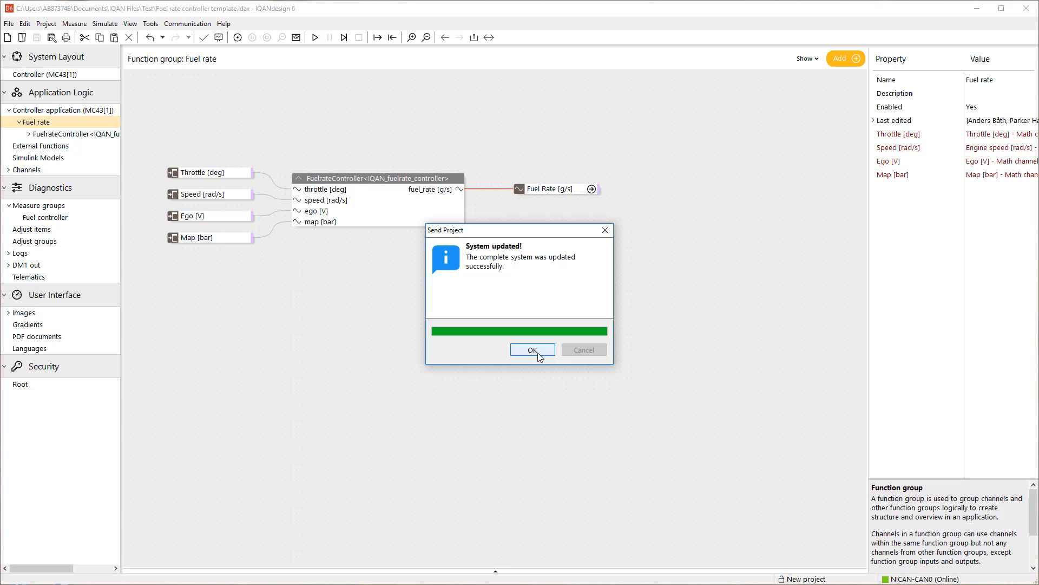
{"action": "left_click", "coordinate": [532, 349]}
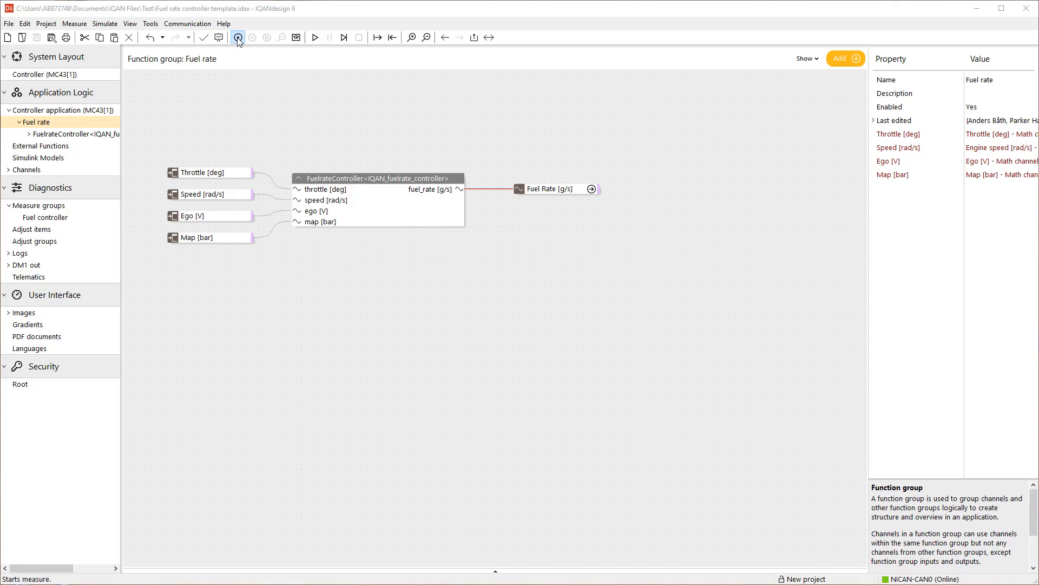
Start live measurement, open the FuelrateController diagram, and navigate to its airflow_calc subsystem.
{"action": "left_click", "coordinate": [238, 37]}
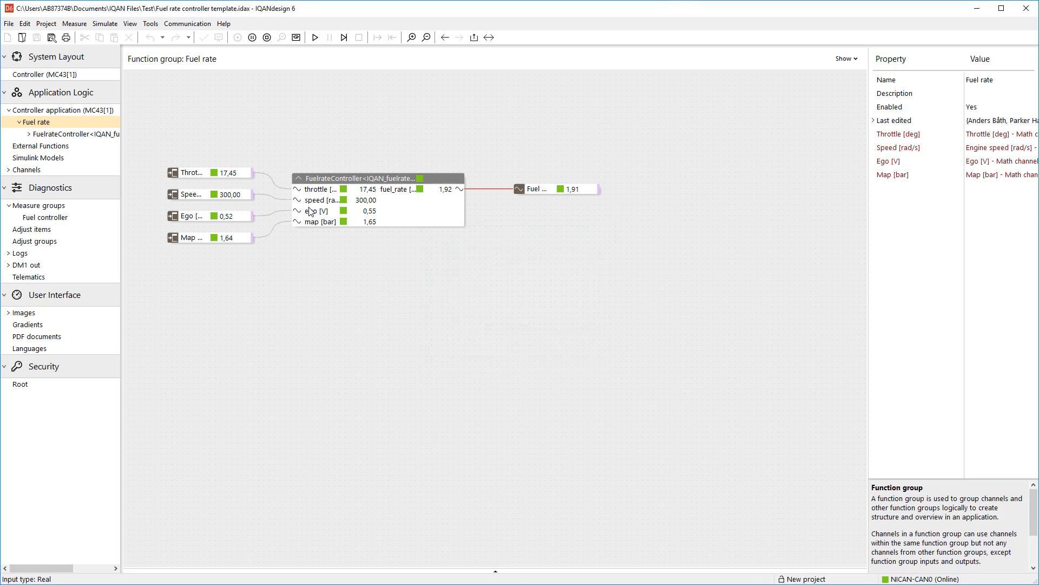
{"action": "double_click", "coordinate": [76, 133]}
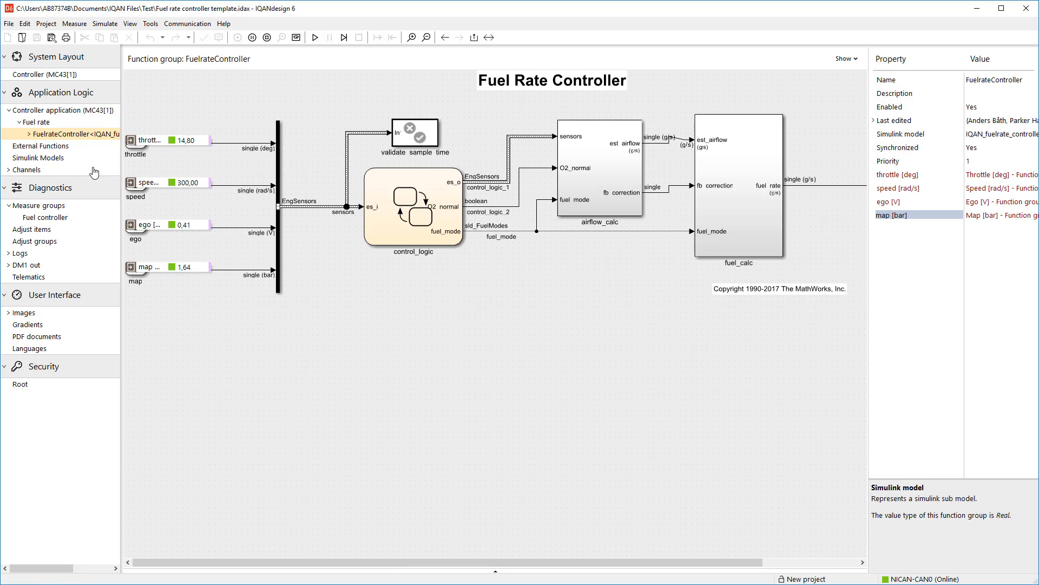
{"action": "left_click", "coordinate": [22, 134]}
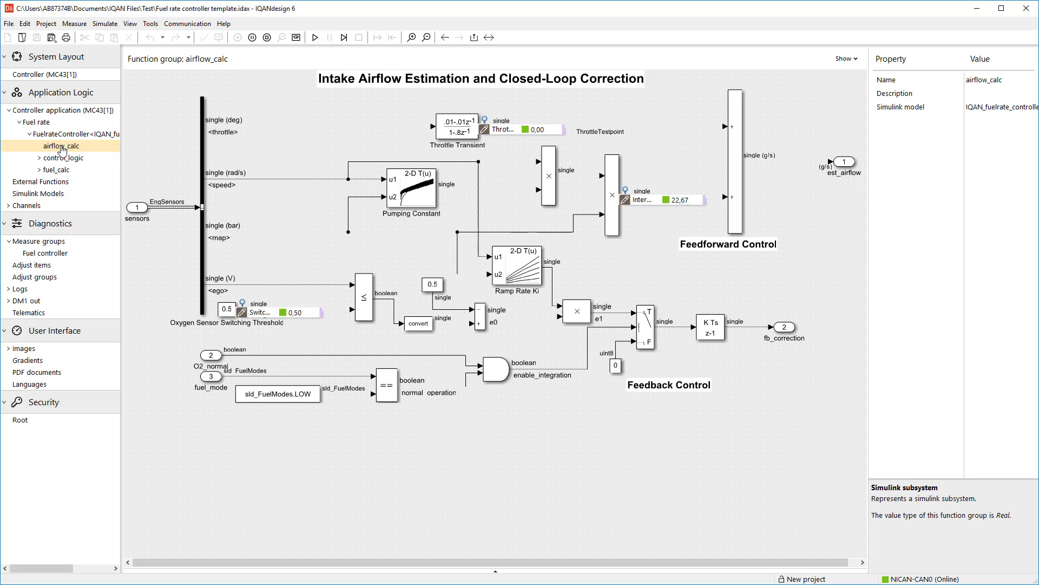
{"action": "left_click", "coordinate": [63, 158]}
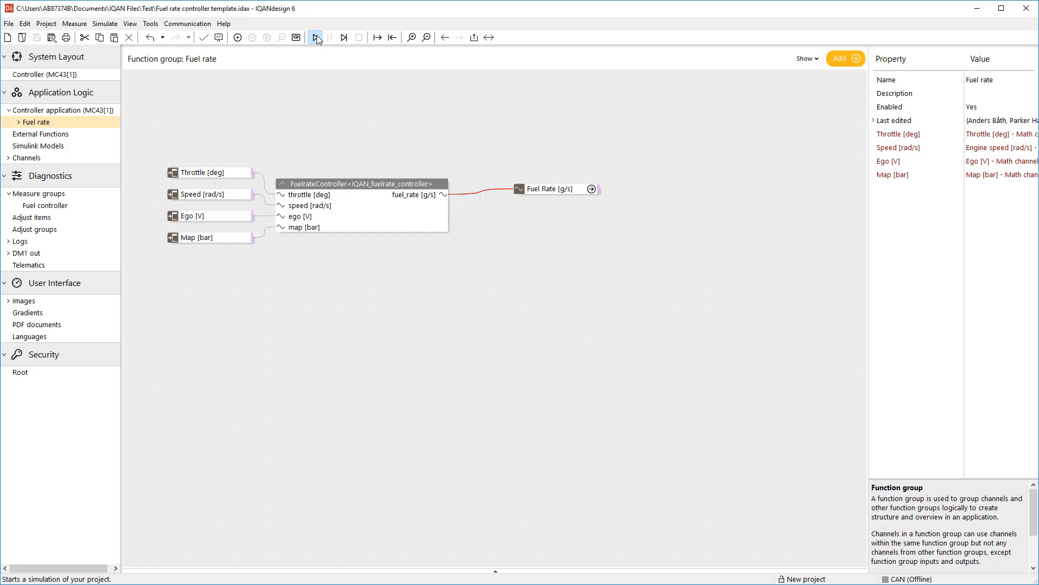
{"action": "mouse_move", "coordinate": [315, 38]}
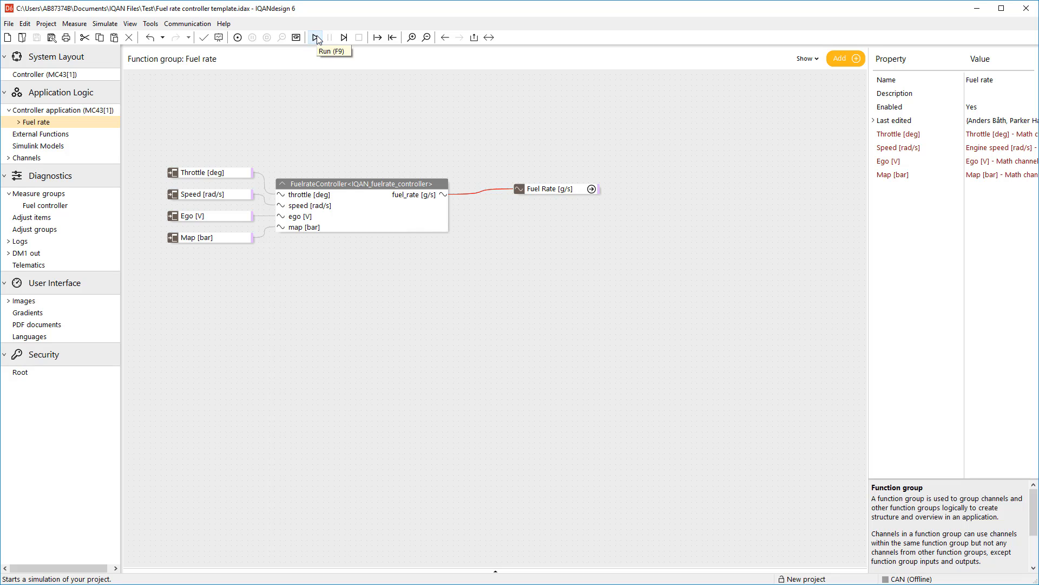
Launch a new IQANsimulate simulation and open the FuelrateController diagram to view simulated values.
{"action": "left_click", "coordinate": [317, 38]}
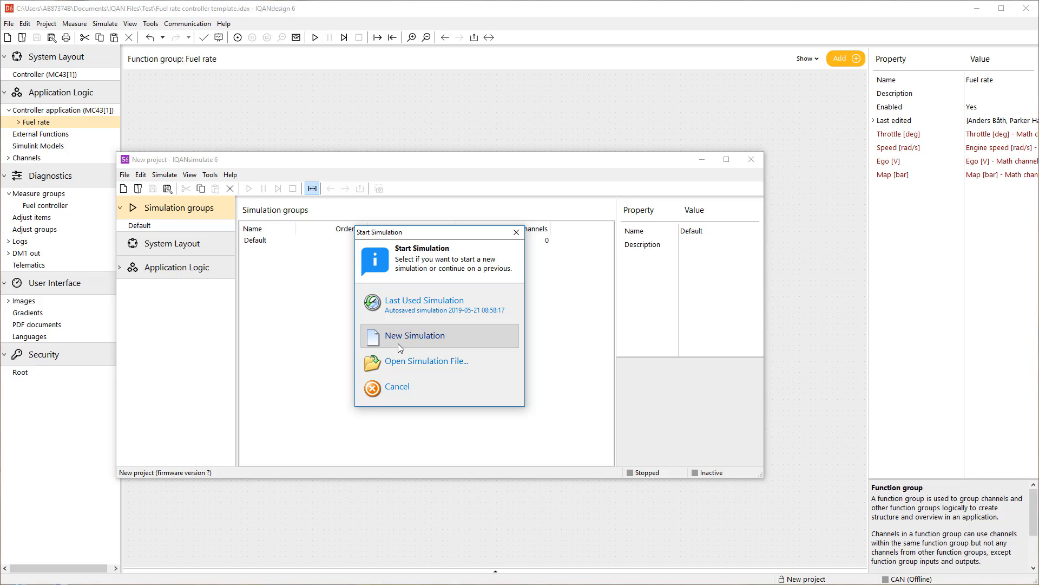
{"action": "left_click", "coordinate": [414, 336]}
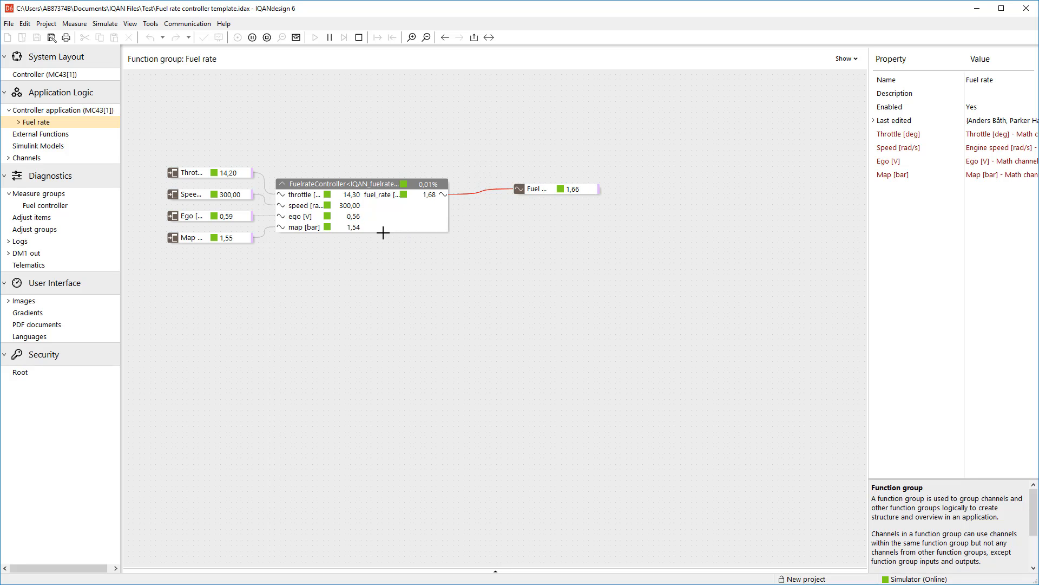
{"action": "double_click", "coordinate": [345, 184]}
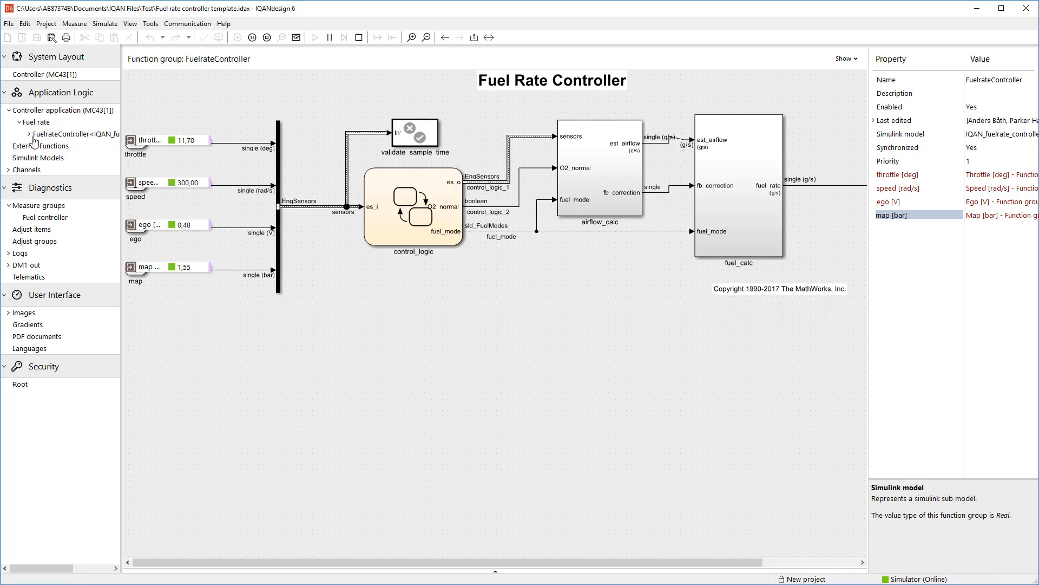
Open the airflow_calc subsystem, then the Fuel controller measure group plot.
{"action": "left_click", "coordinate": [27, 133]}
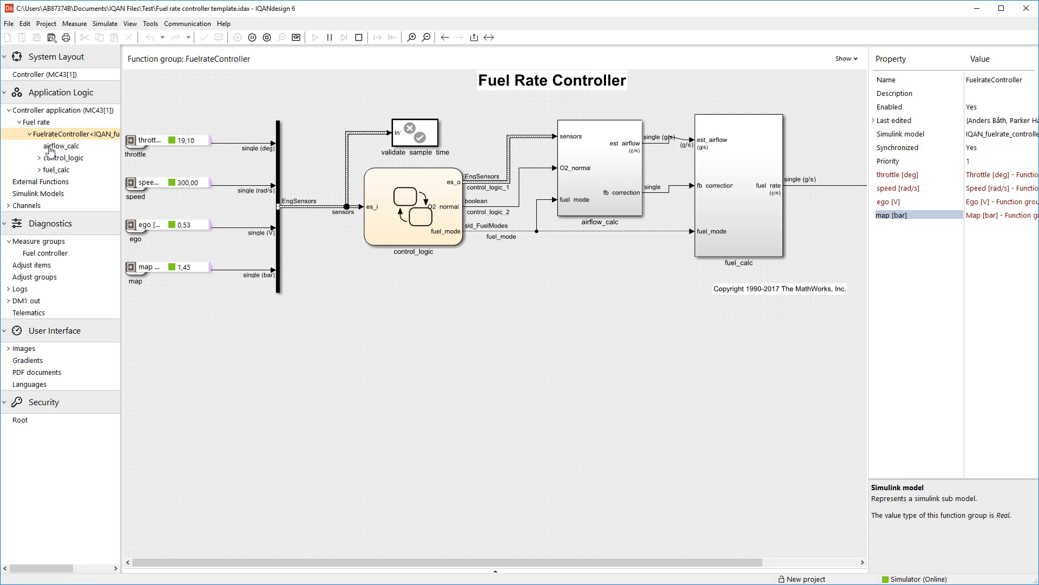
{"action": "double_click", "coordinate": [60, 146]}
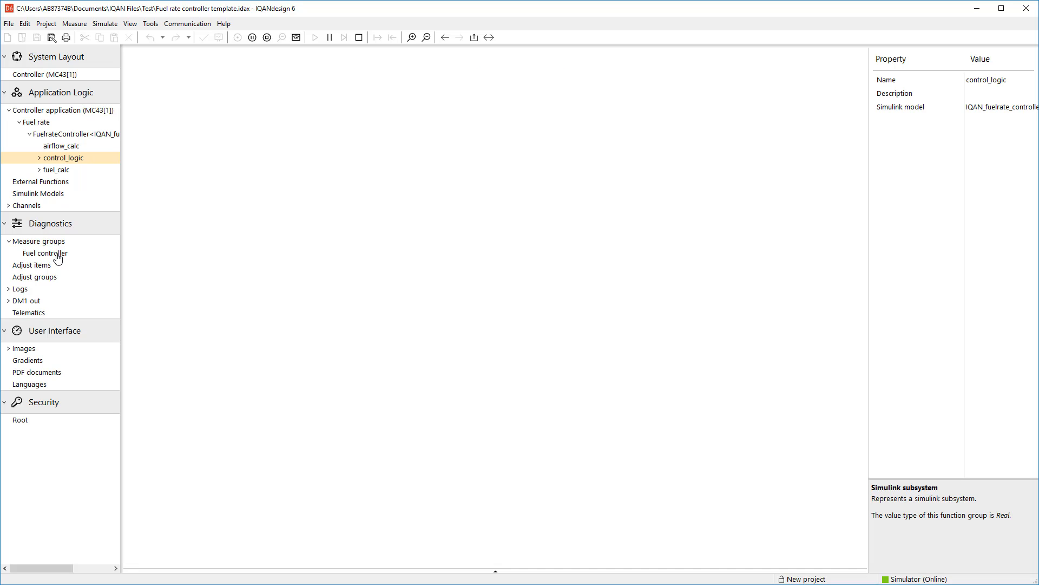
{"action": "double_click", "coordinate": [45, 253]}
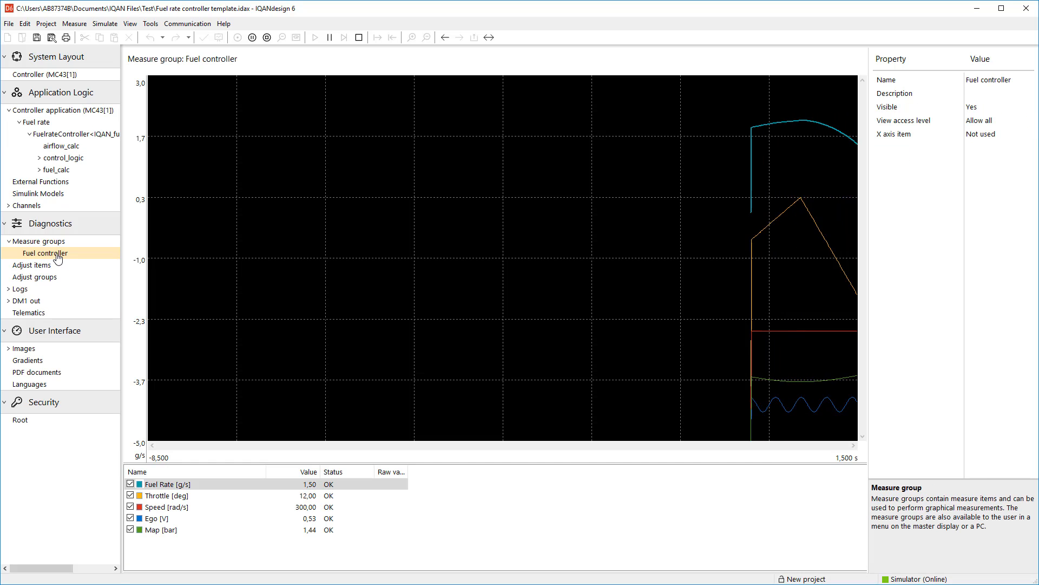